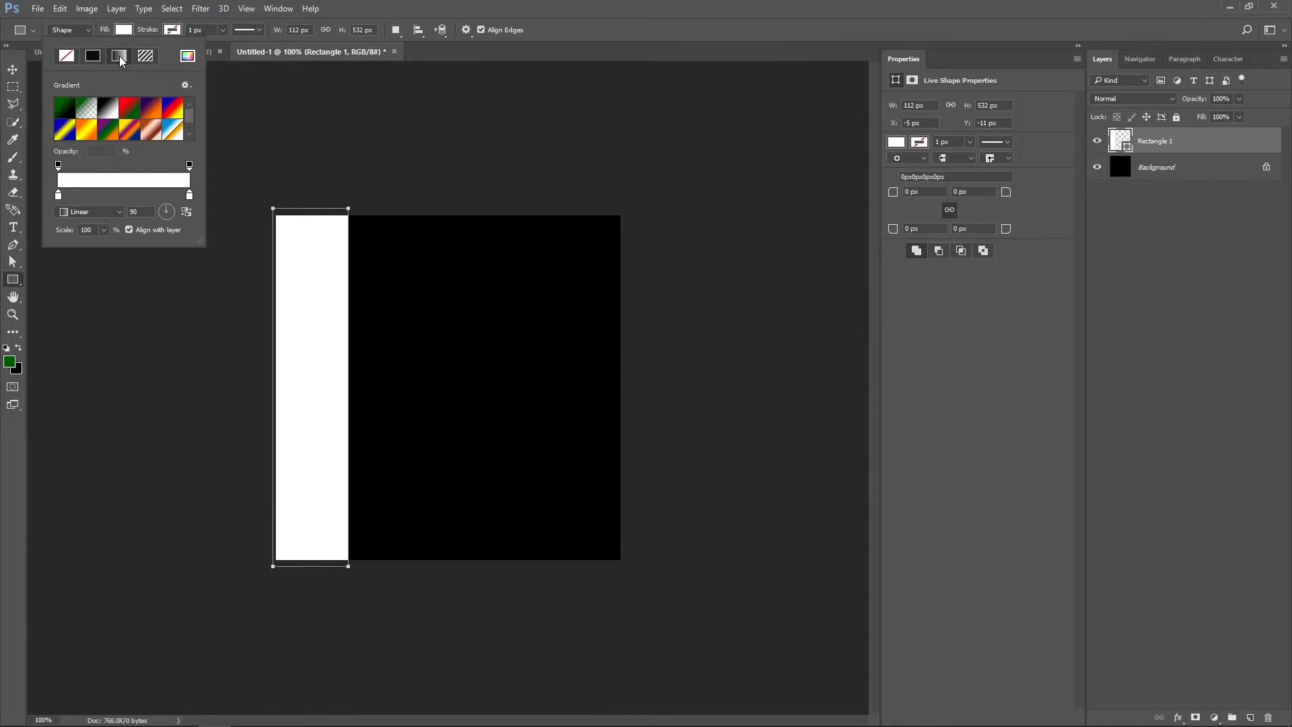
Step: Fill five duplicated strips with gradients in yellow-orange, green, tan-brown and red stop colours
{"action": "left_click", "coordinate": [119, 56]}
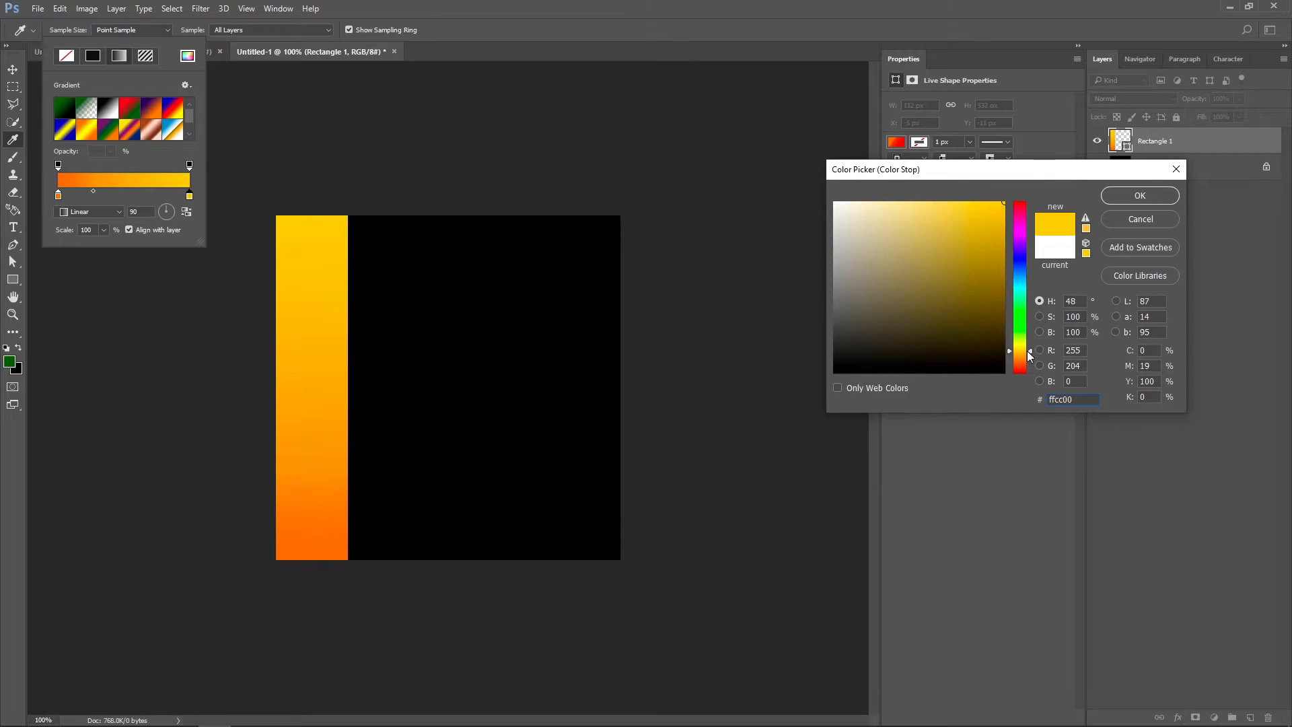
{"action": "left_click", "coordinate": [1138, 196]}
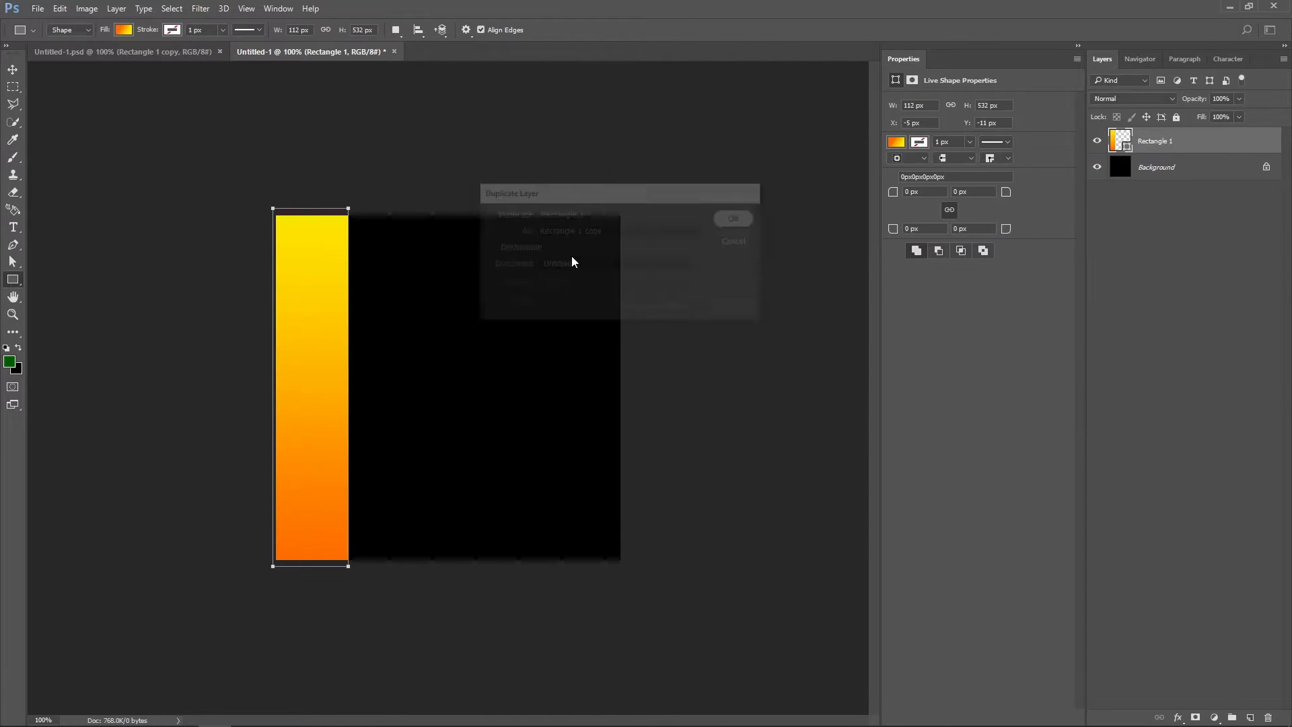
{"action": "left_click", "coordinate": [732, 218]}
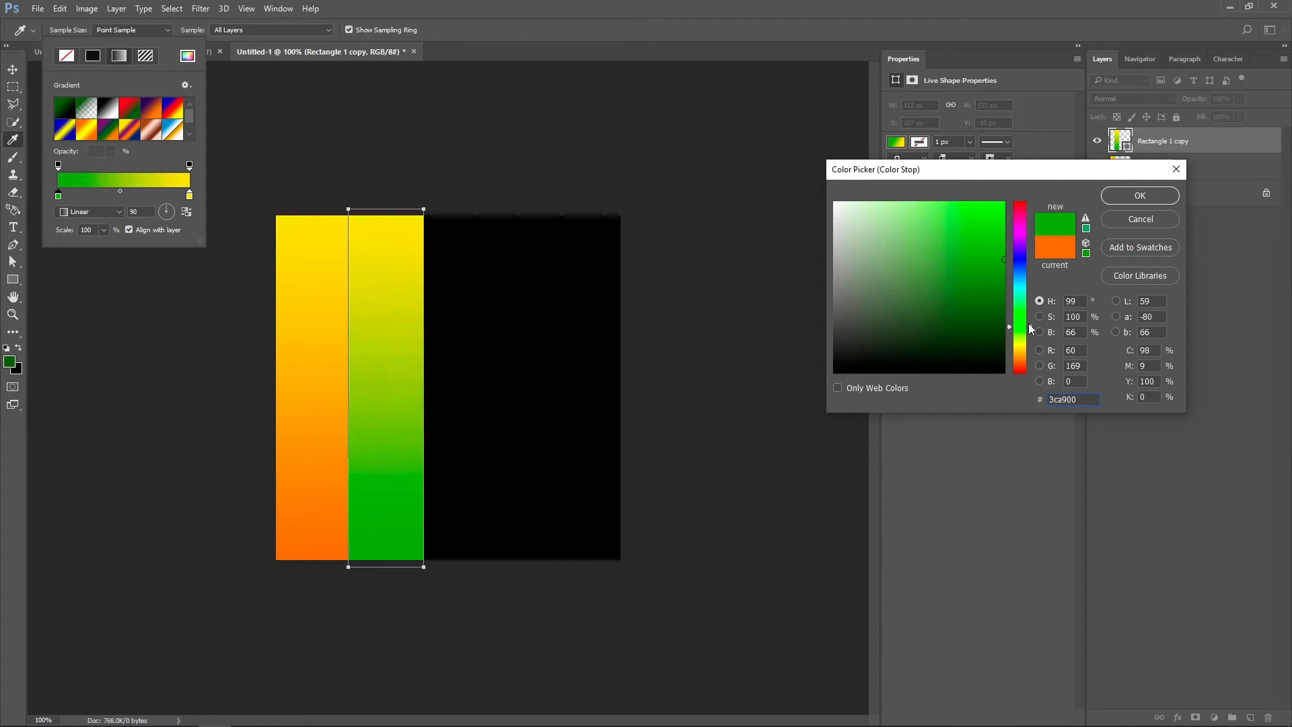
{"action": "left_click", "coordinate": [1139, 195]}
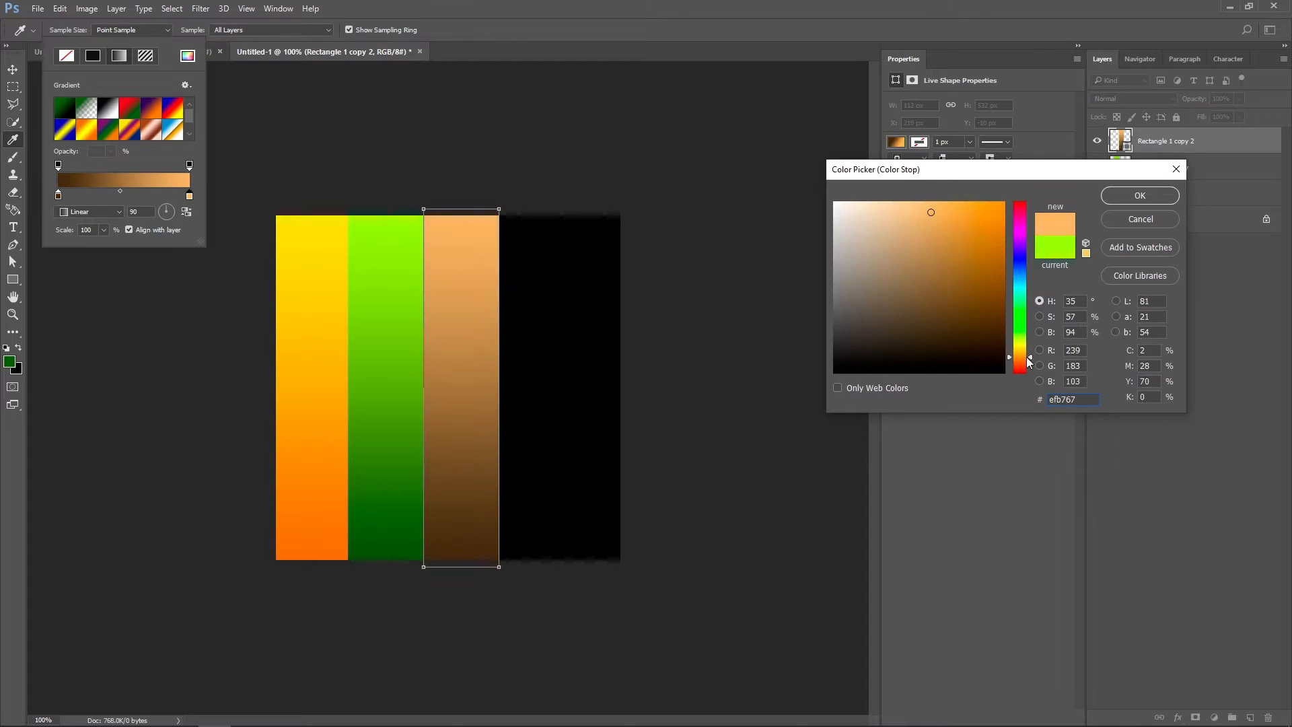
{"action": "left_click", "coordinate": [1020, 214]}
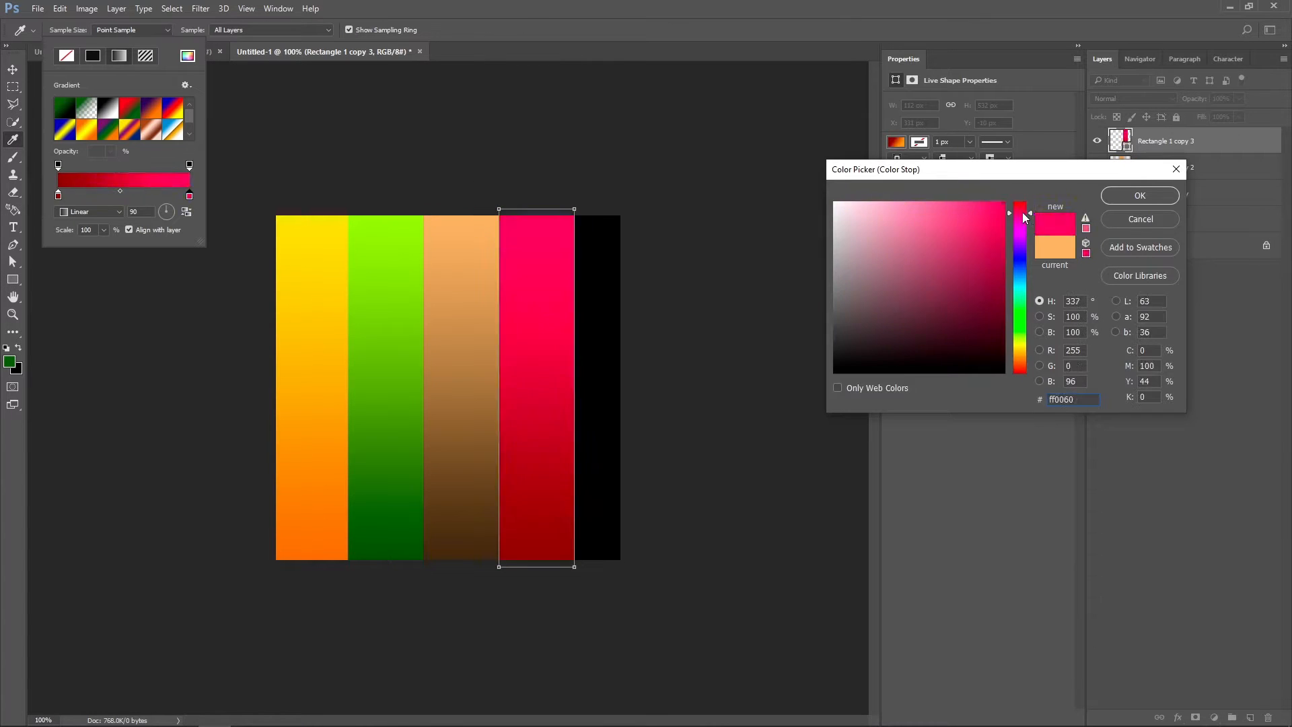
{"action": "left_click", "coordinate": [1140, 196]}
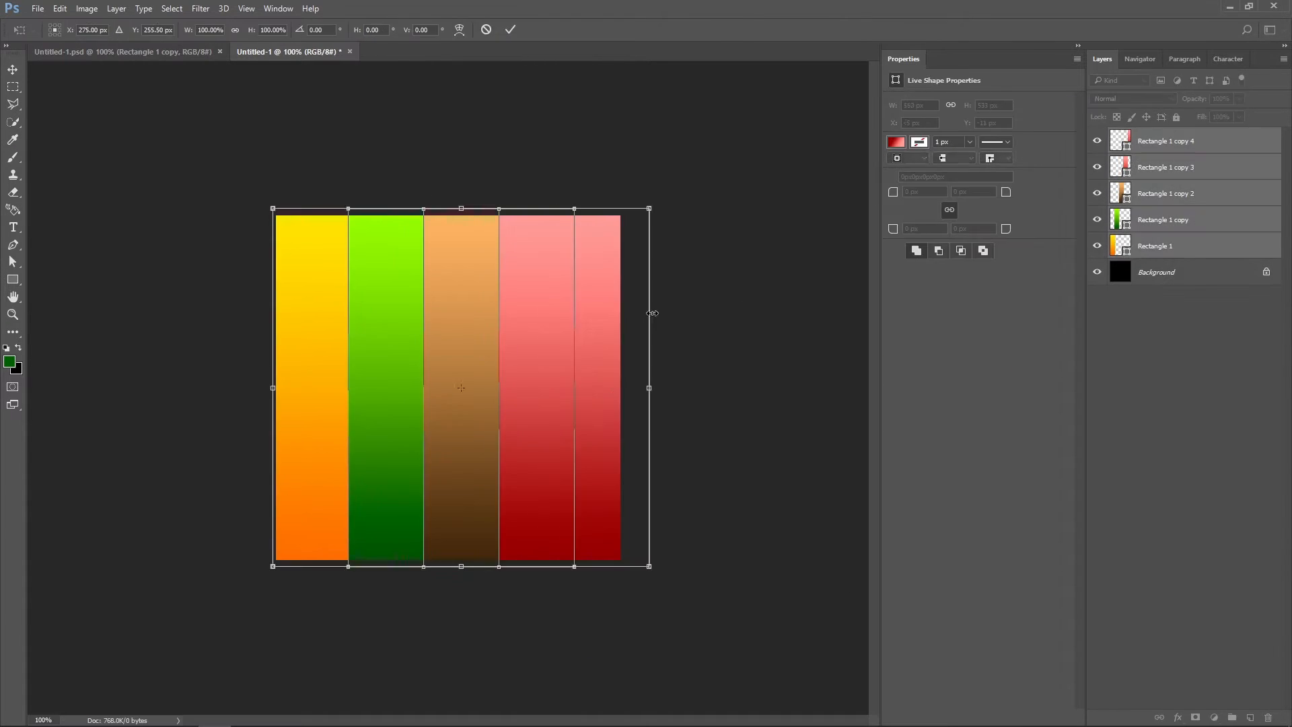
Step: Export the gradient palette canvas as a PNG via Quick Export
{"action": "right_click", "coordinate": [586, 380]}
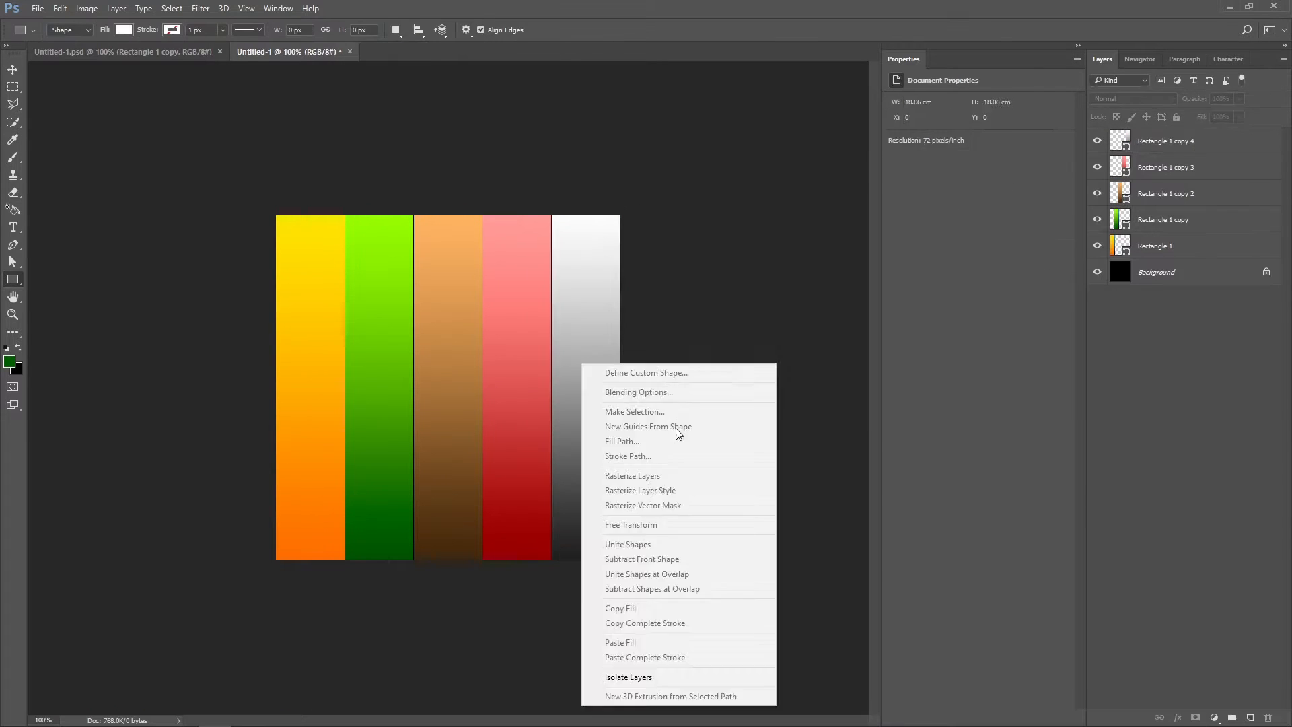
{"action": "left_click", "coordinate": [38, 8]}
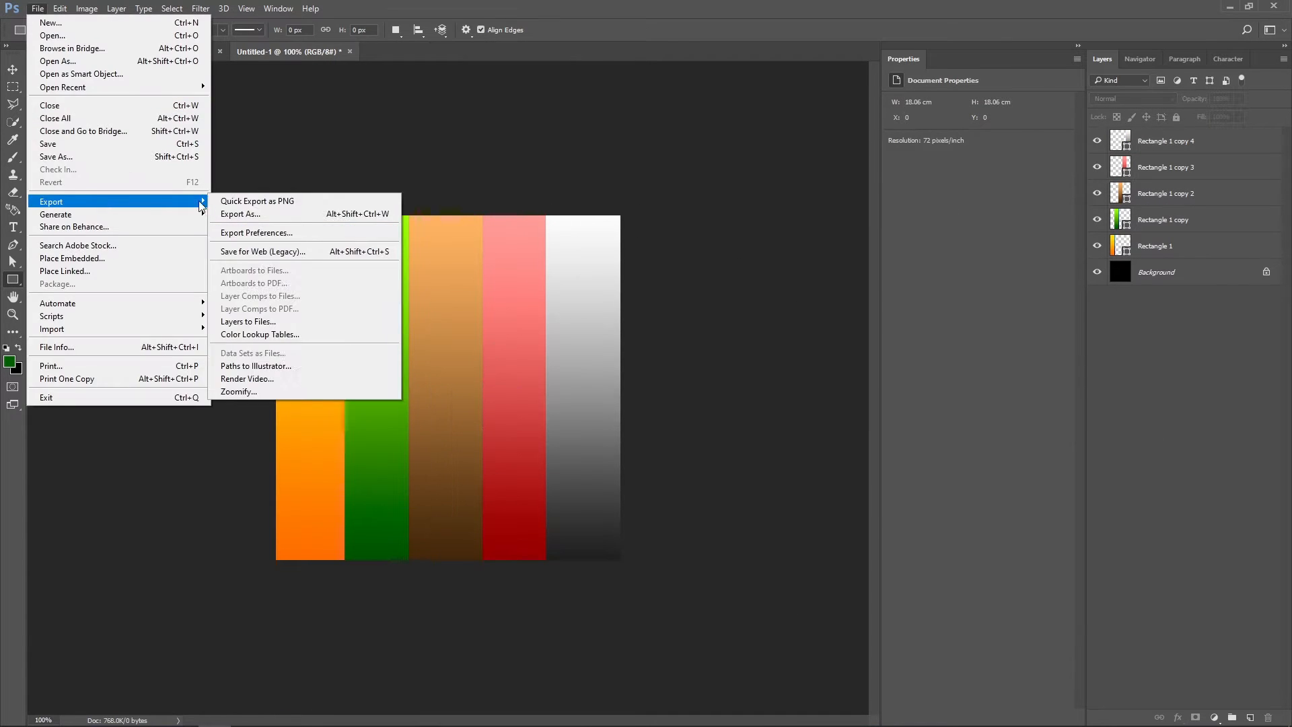
{"action": "left_click", "coordinate": [239, 214]}
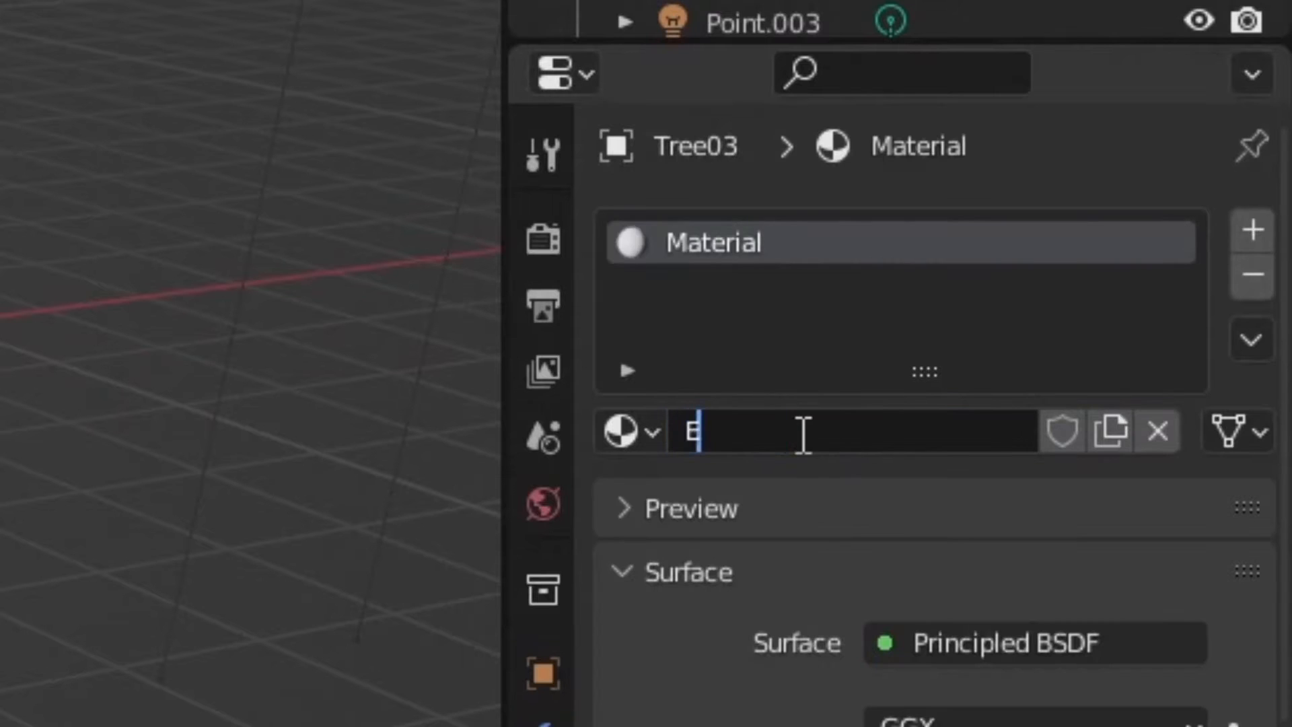
Step: Name the material Tree and set its Base Color to an Image Texture
{"action": "type", "text": "Tree"}
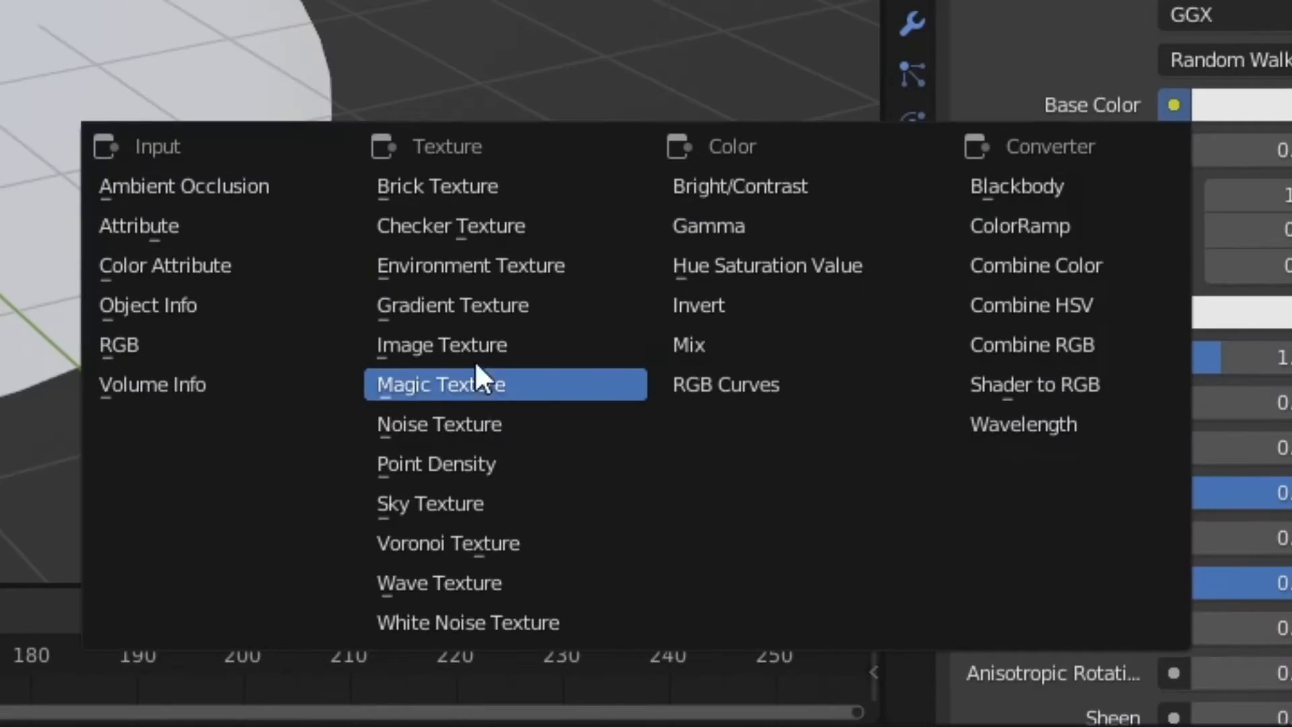
{"action": "left_click", "coordinate": [441, 344]}
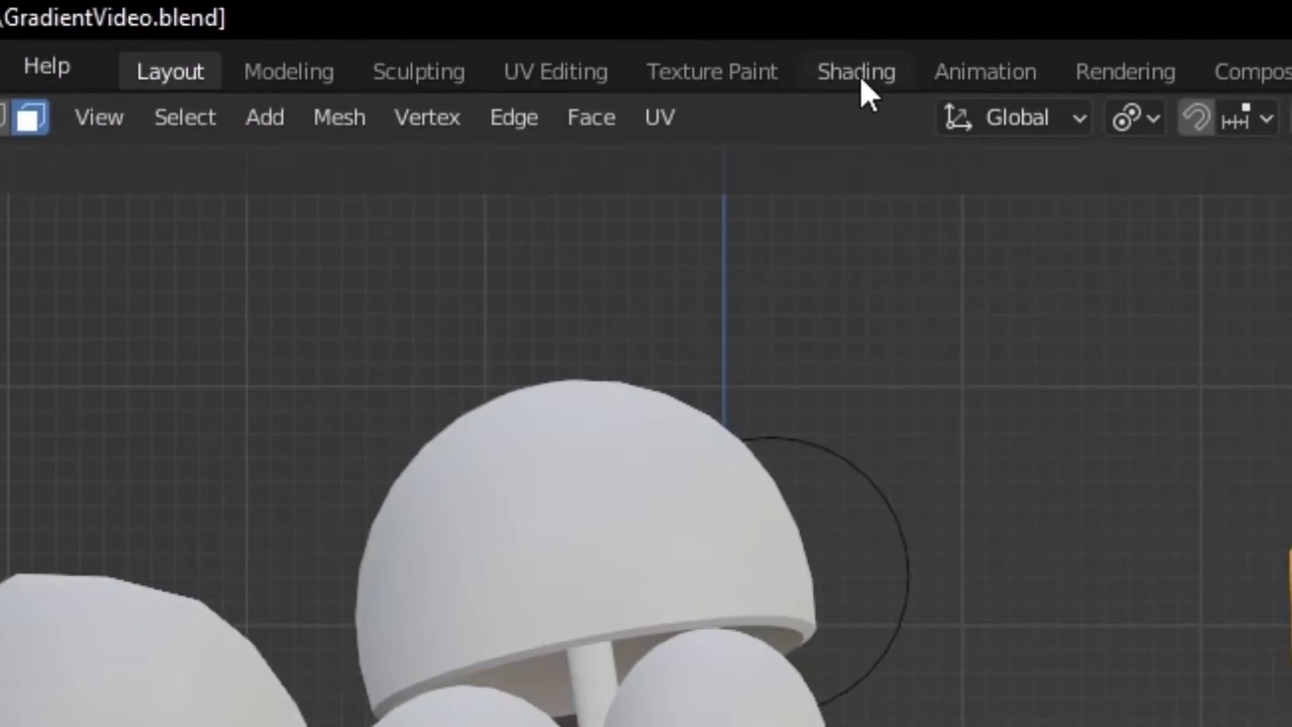
Step: Project Tree03's UVs from the current view in Edit Mode
{"action": "key", "text": "grave"}
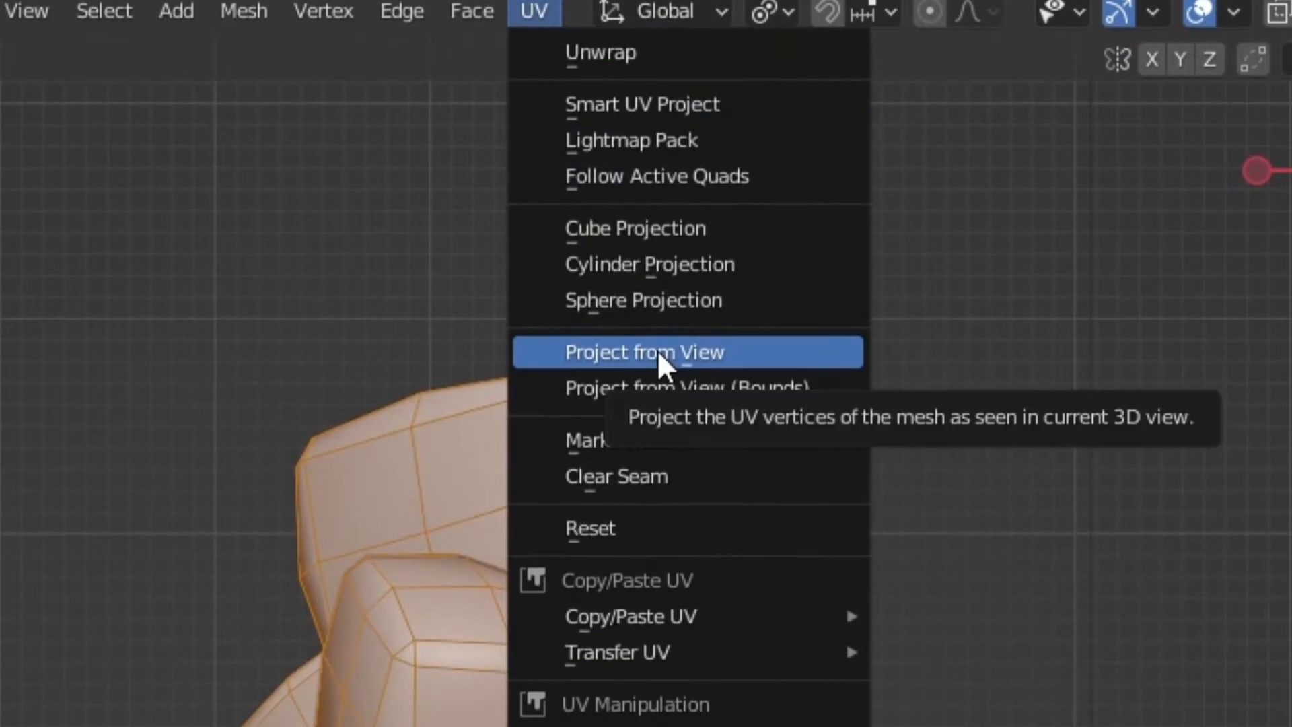
{"action": "left_click", "coordinate": [645, 351]}
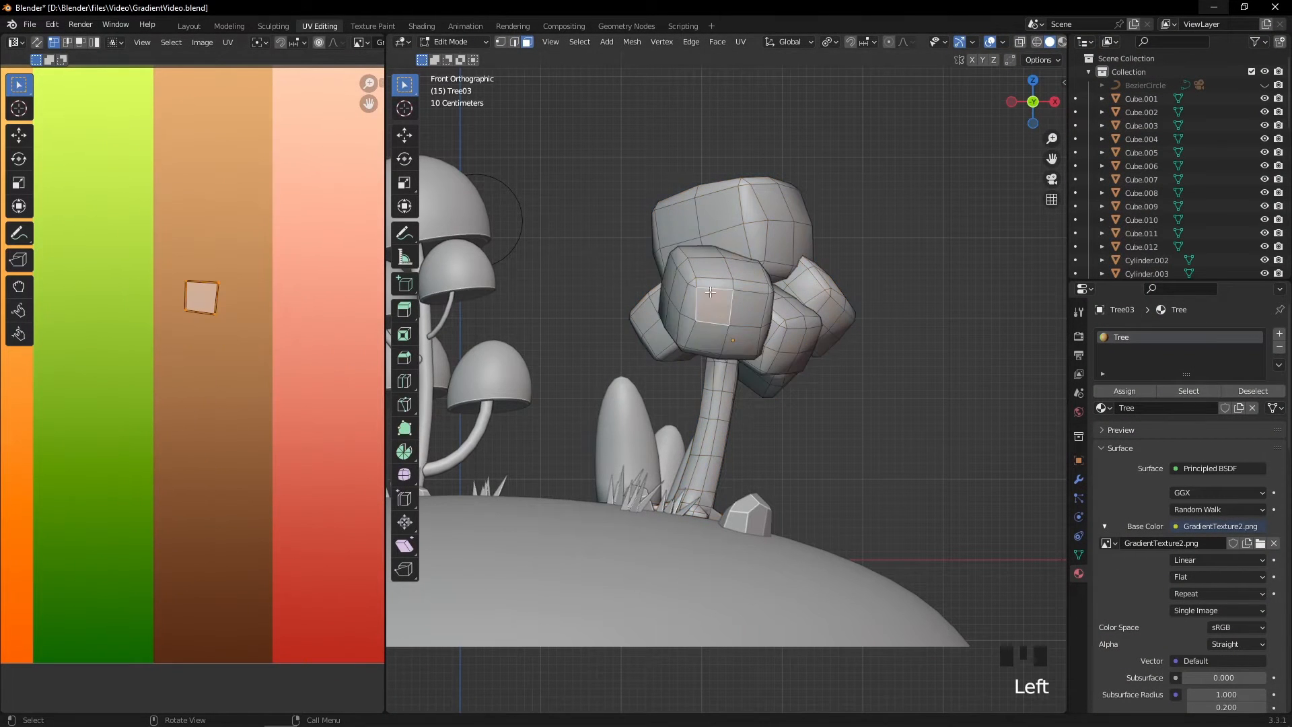
Step: Move and scale the canopy UVs onto the green strip and the trunk UVs onto the brown strip
{"action": "key", "text": "l"}
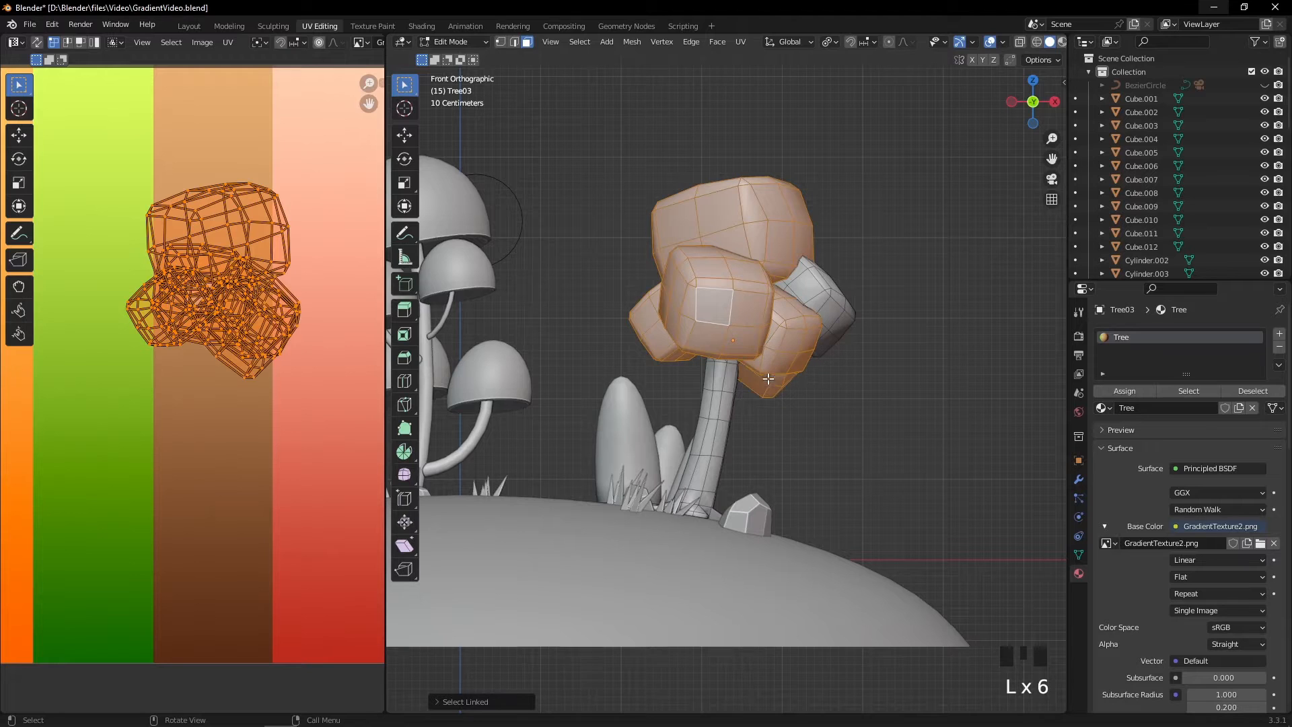
{"action": "key", "text": "g"}
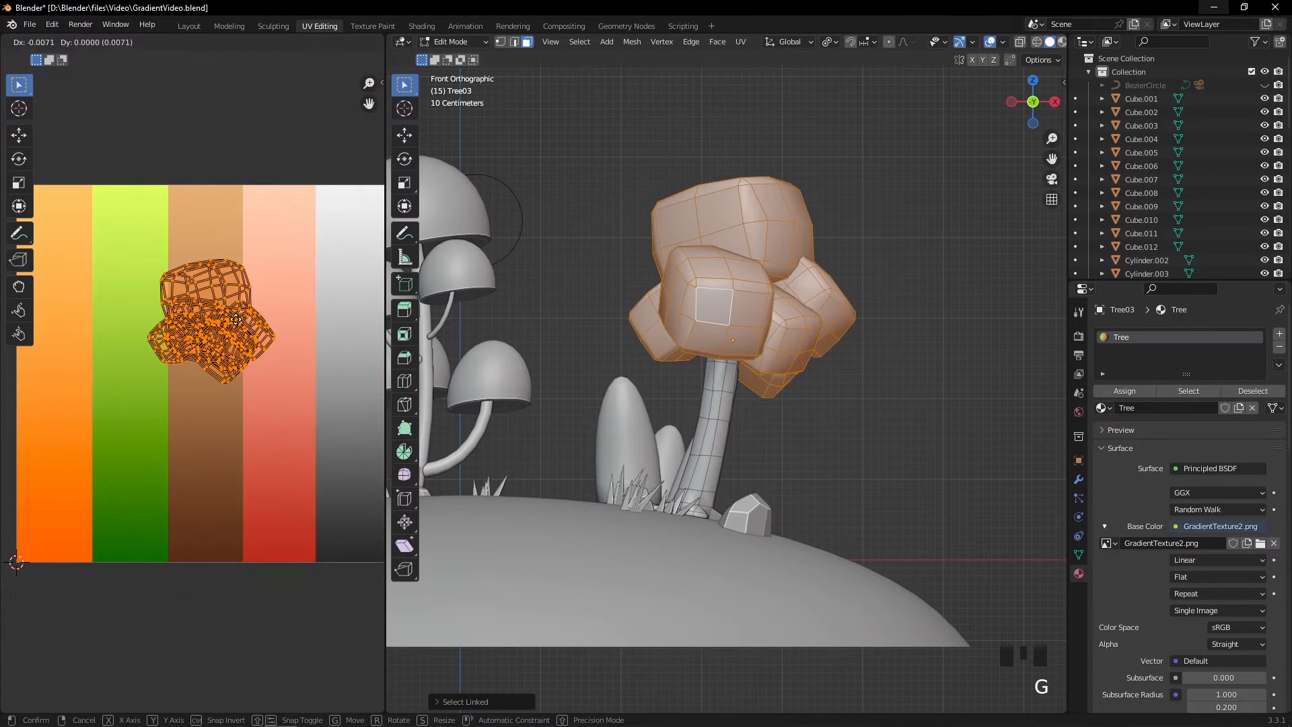
{"action": "key", "text": "s"}
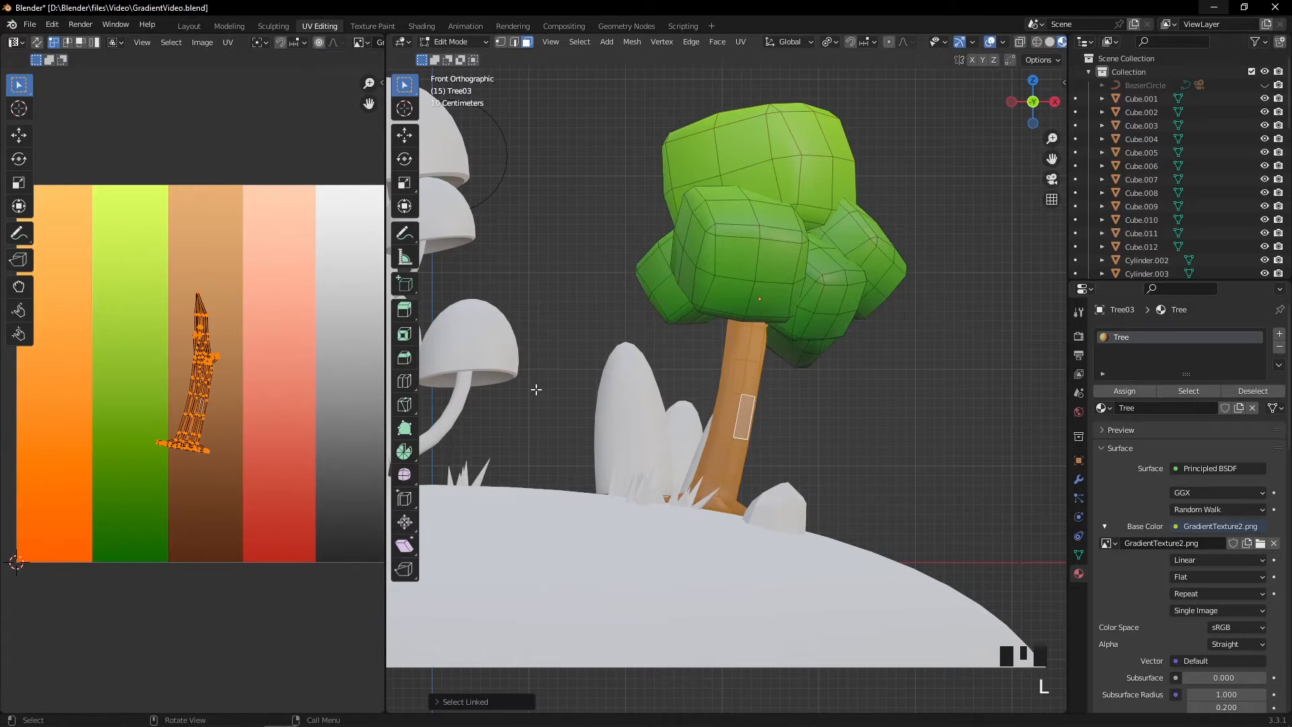
{"action": "key", "text": "s"}
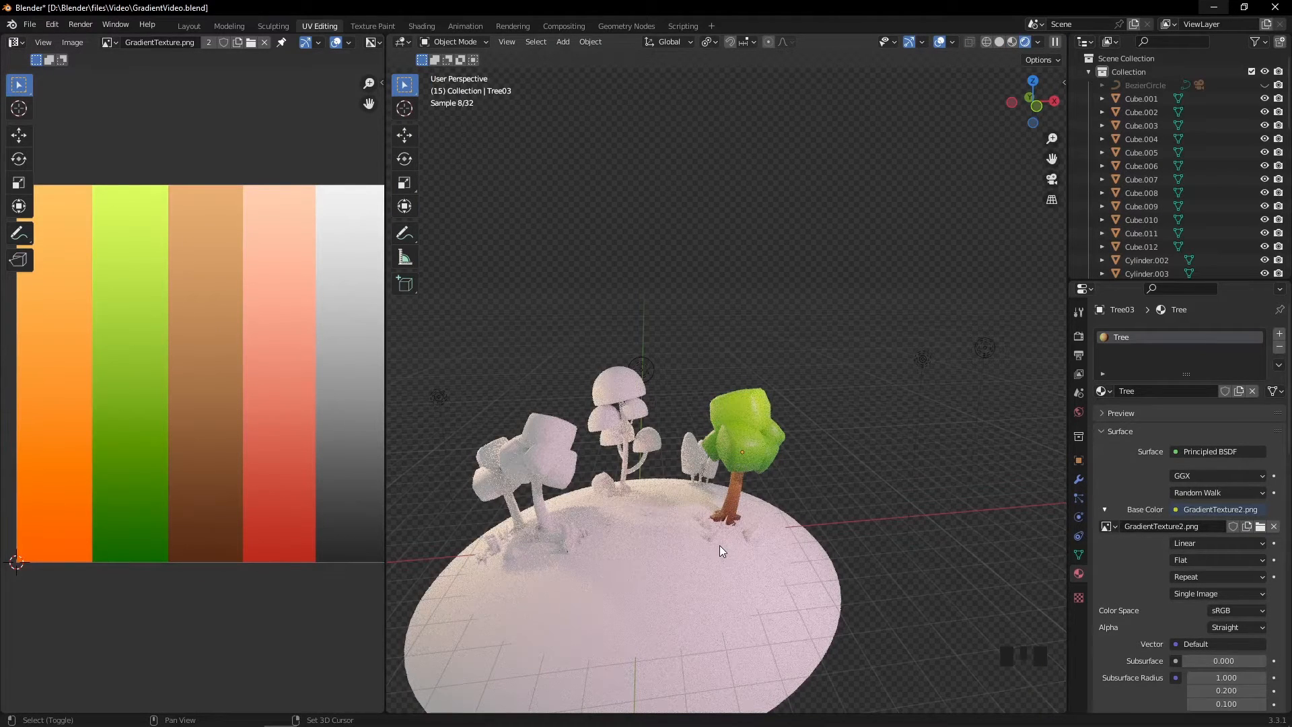
Step: Zoom the viewport to preview the textured tree among the island's trees
{"action": "scroll", "scroll_direction": "up", "scroll_amount": 3}
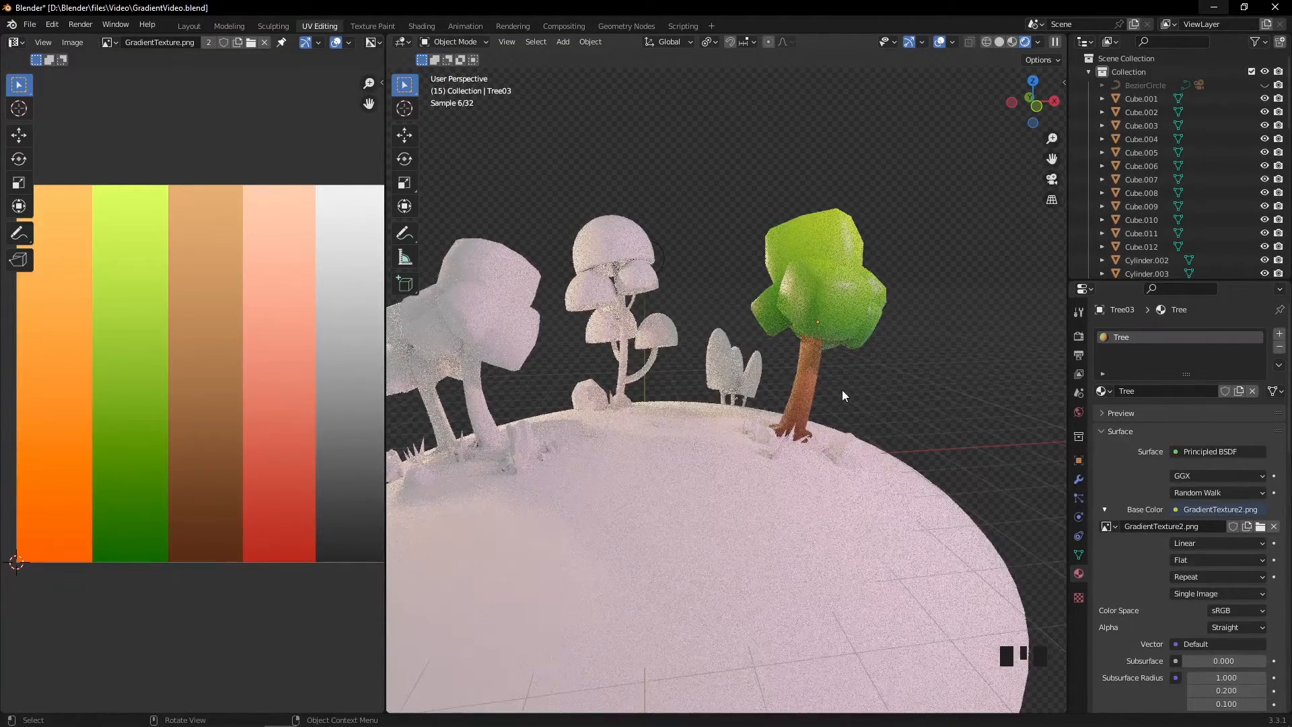
{"action": "scroll", "scroll_direction": "down", "scroll_amount": 3}
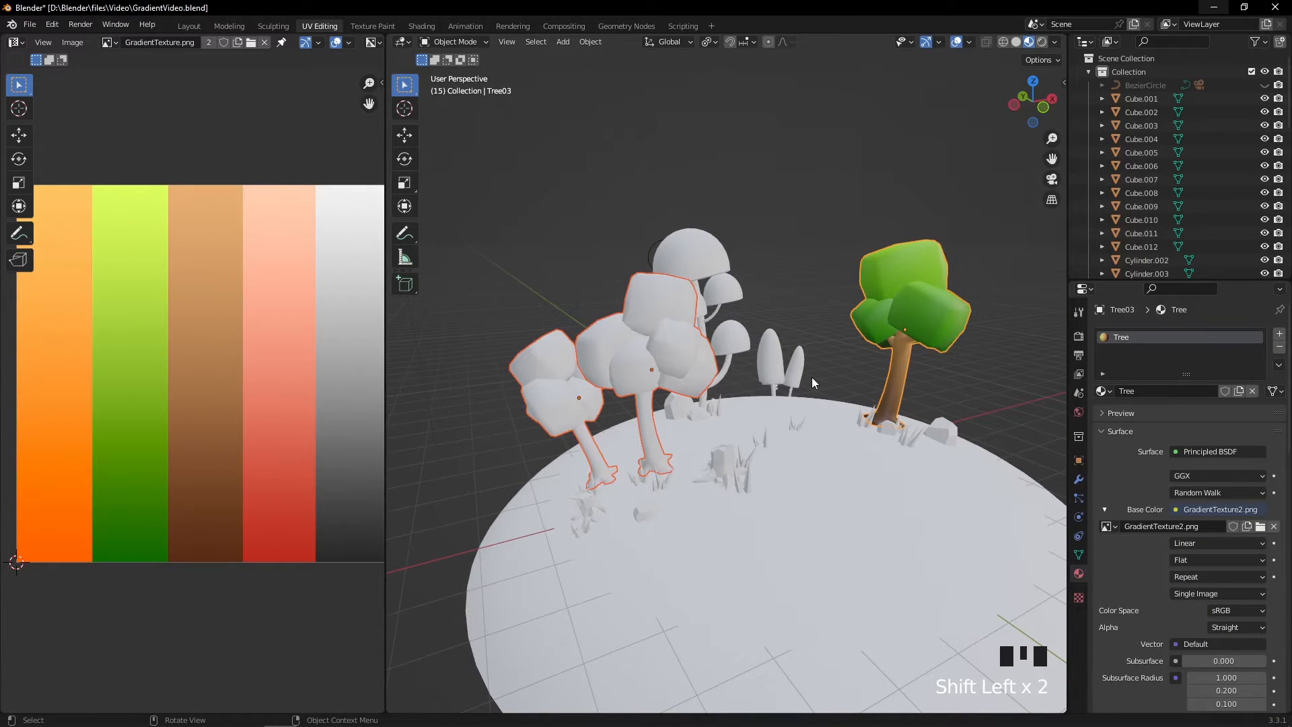
Step: Link the Tree material and copy the UV maps to the two plain trees with Ctrl+L
{"action": "key", "text": "ctrl+l"}
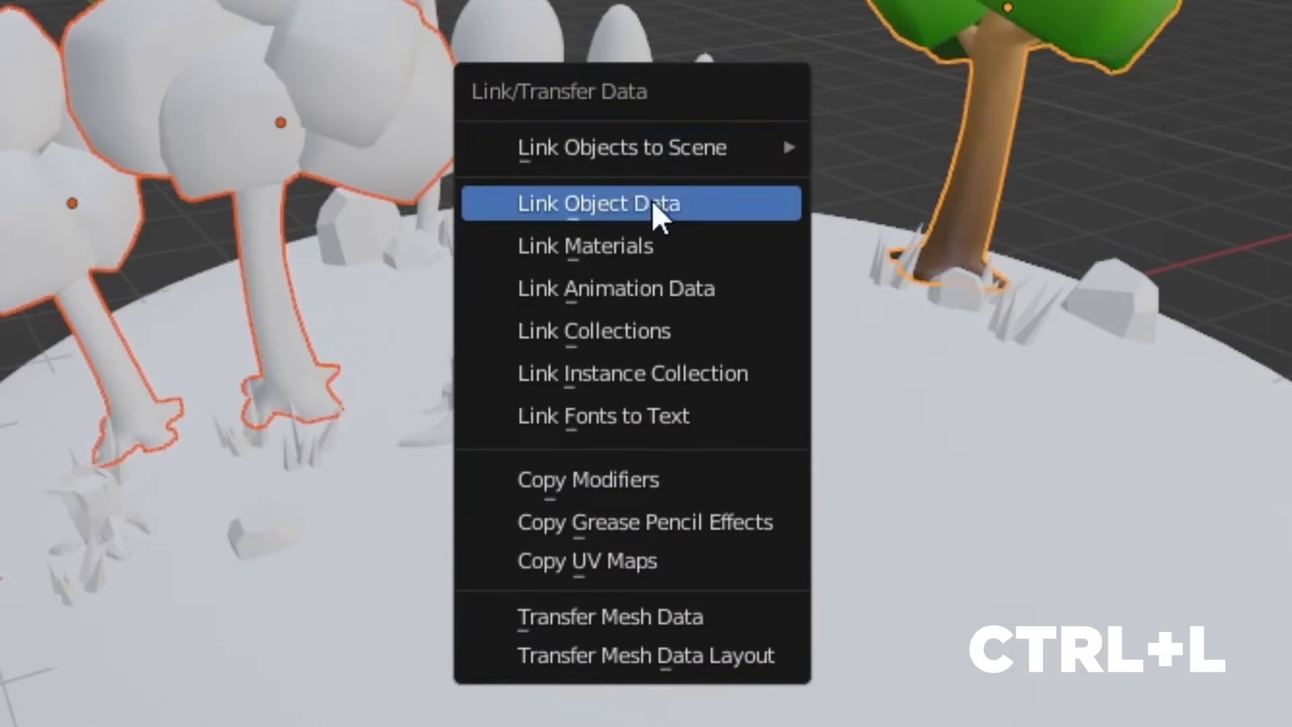
{"action": "mouse_move", "coordinate": [608, 466]}
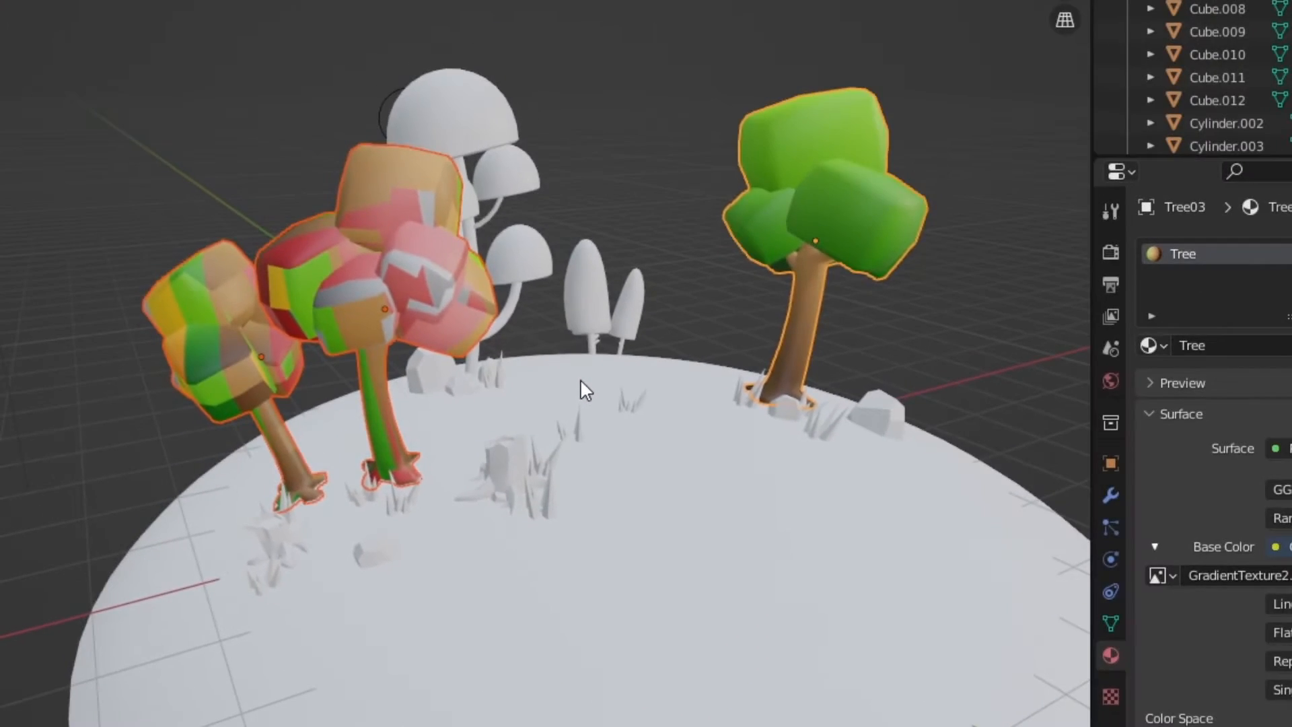
{"action": "key", "text": "ctrl+l"}
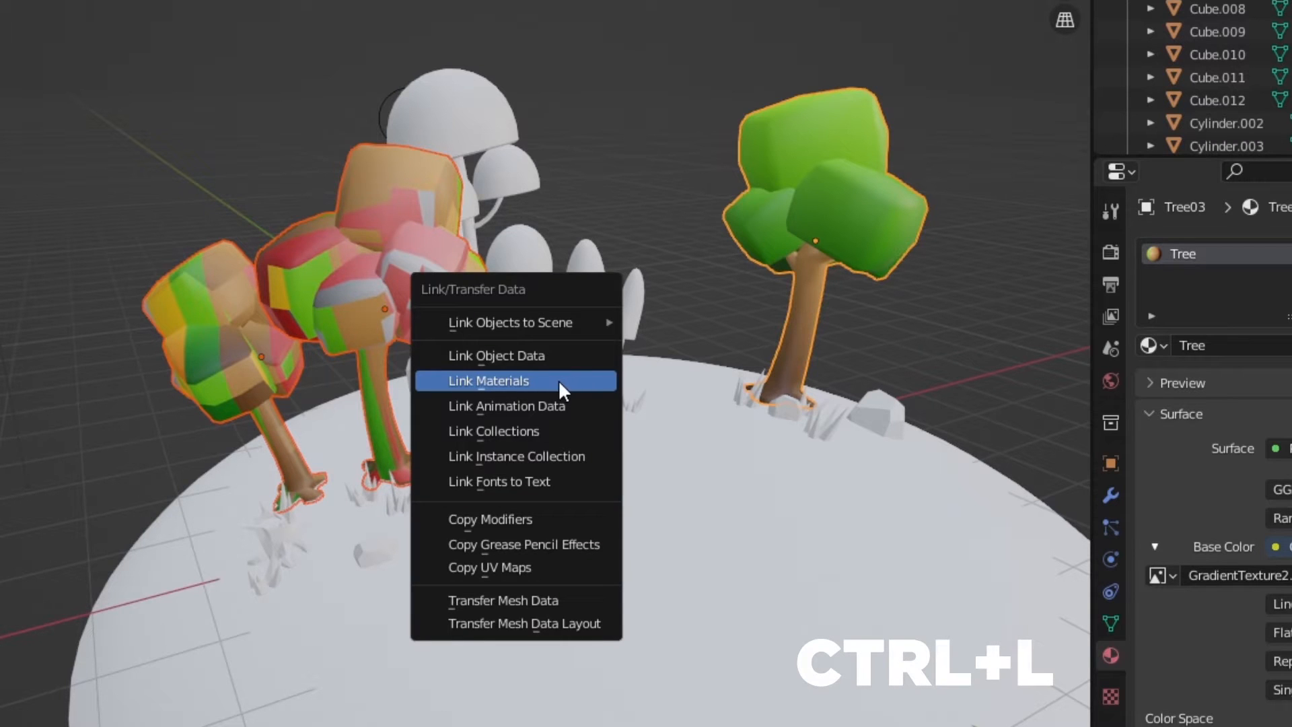
{"action": "mouse_move", "coordinate": [505, 568]}
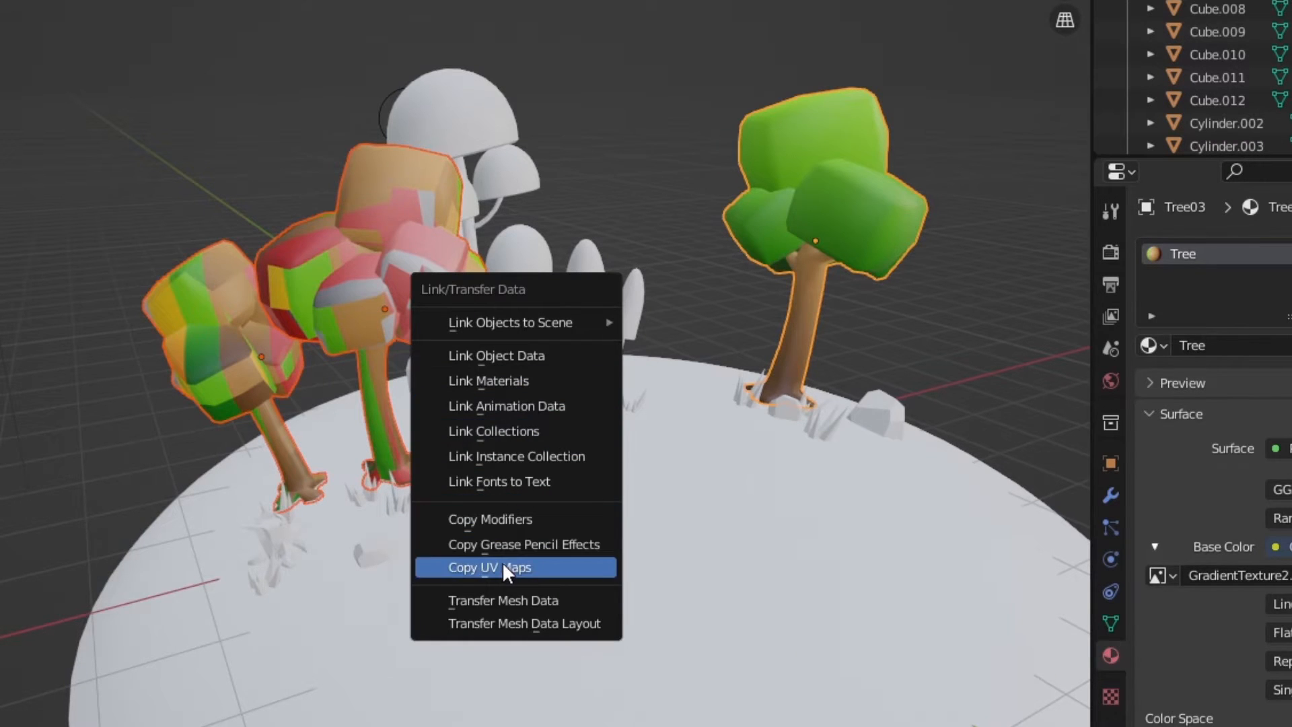
{"action": "left_click", "coordinate": [489, 567]}
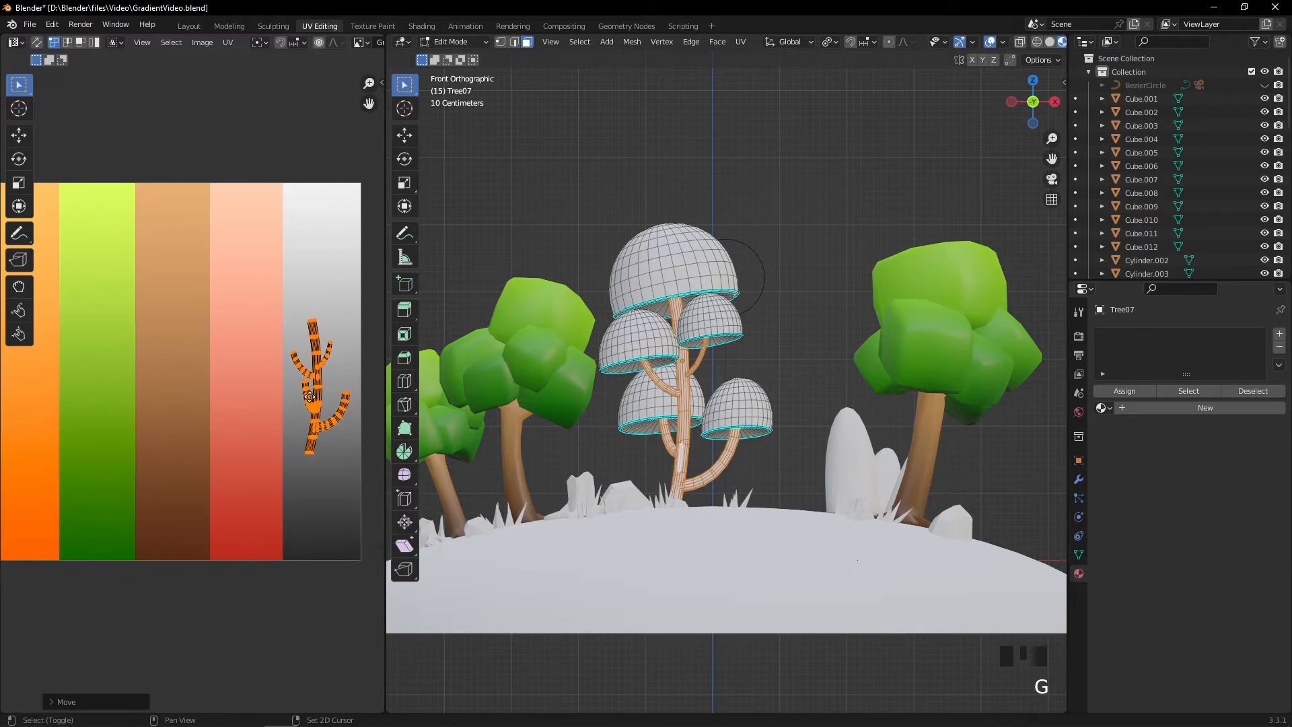
Step: Move and shrink the mushroom trunk's UVs onto the grey strip
{"action": "key", "text": "s"}
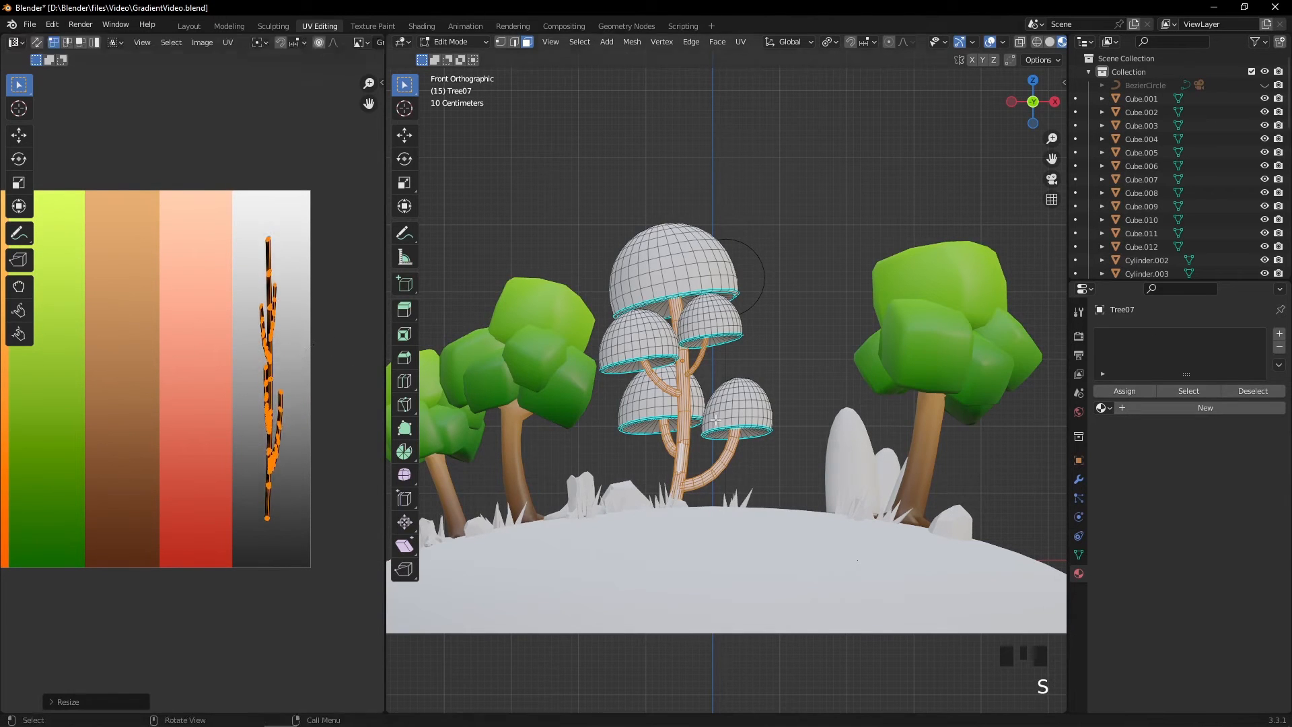
{"action": "key", "text": "Tab"}
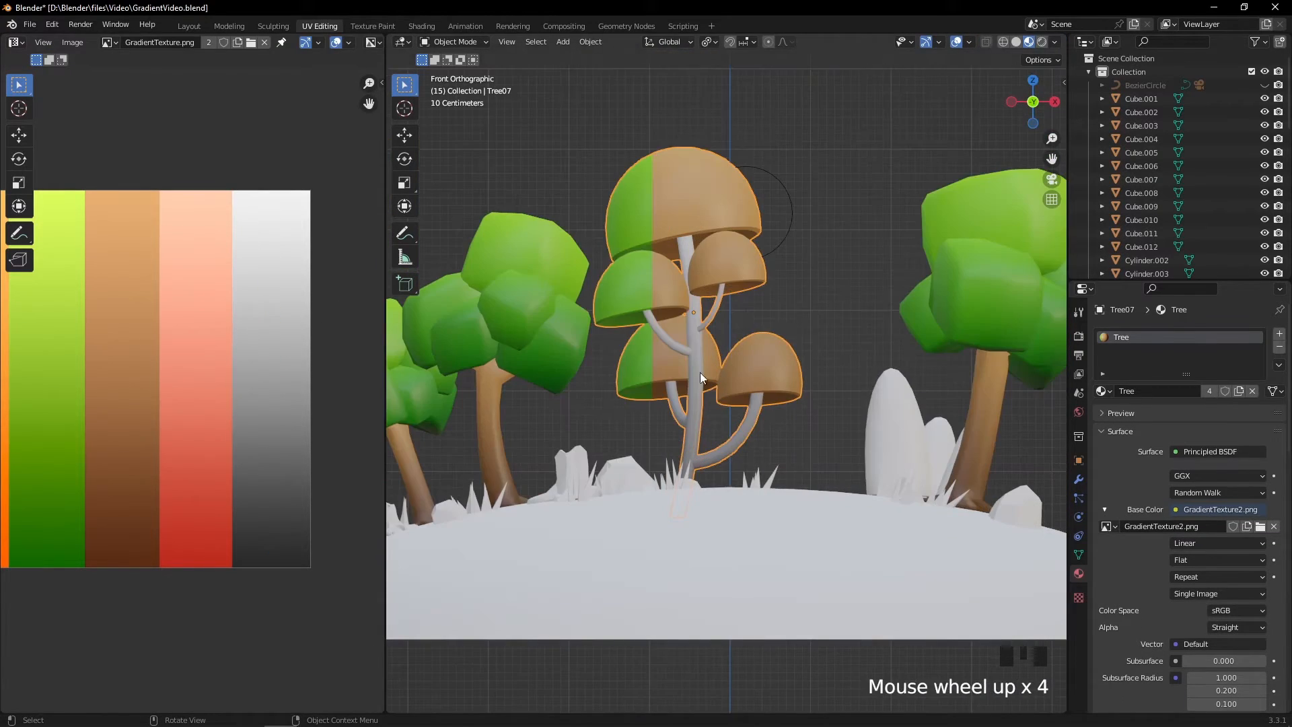
{"action": "key", "text": "Tab"}
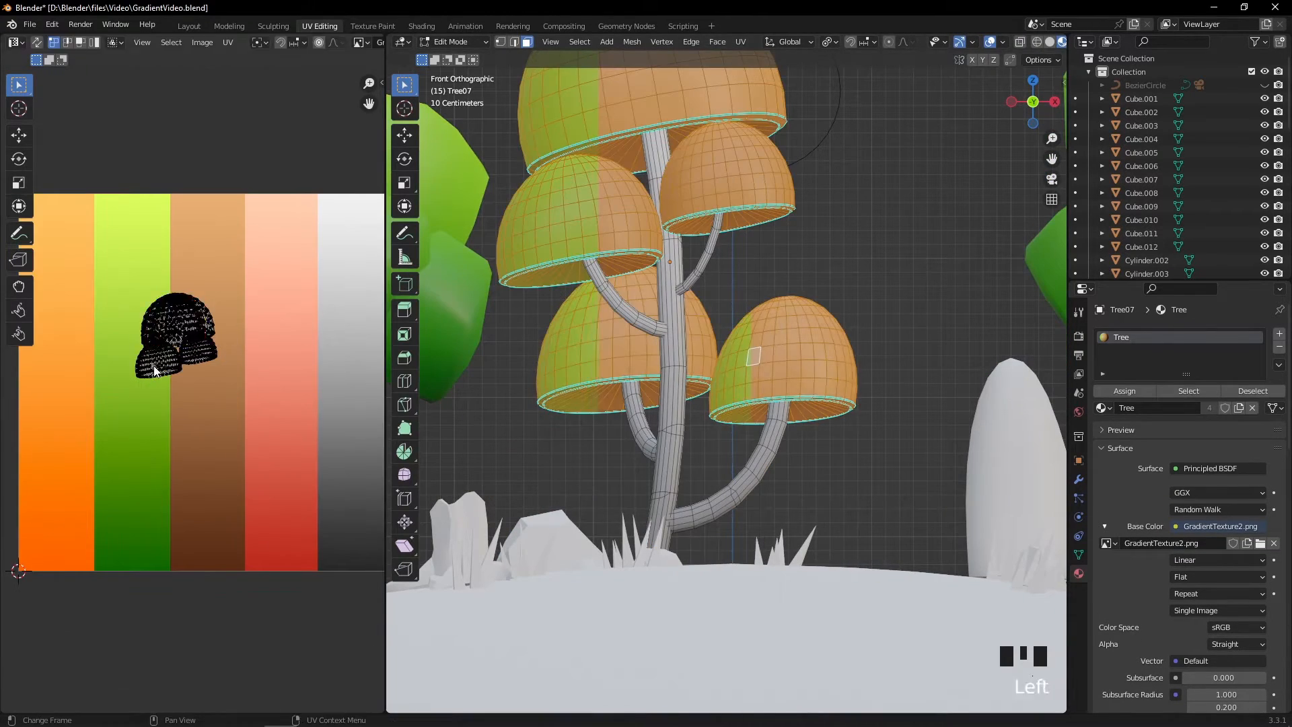
Step: Select the mushroom cap faces and scale their UVs onto the yellow-orange strip
{"action": "left_click", "coordinate": [229, 26]}
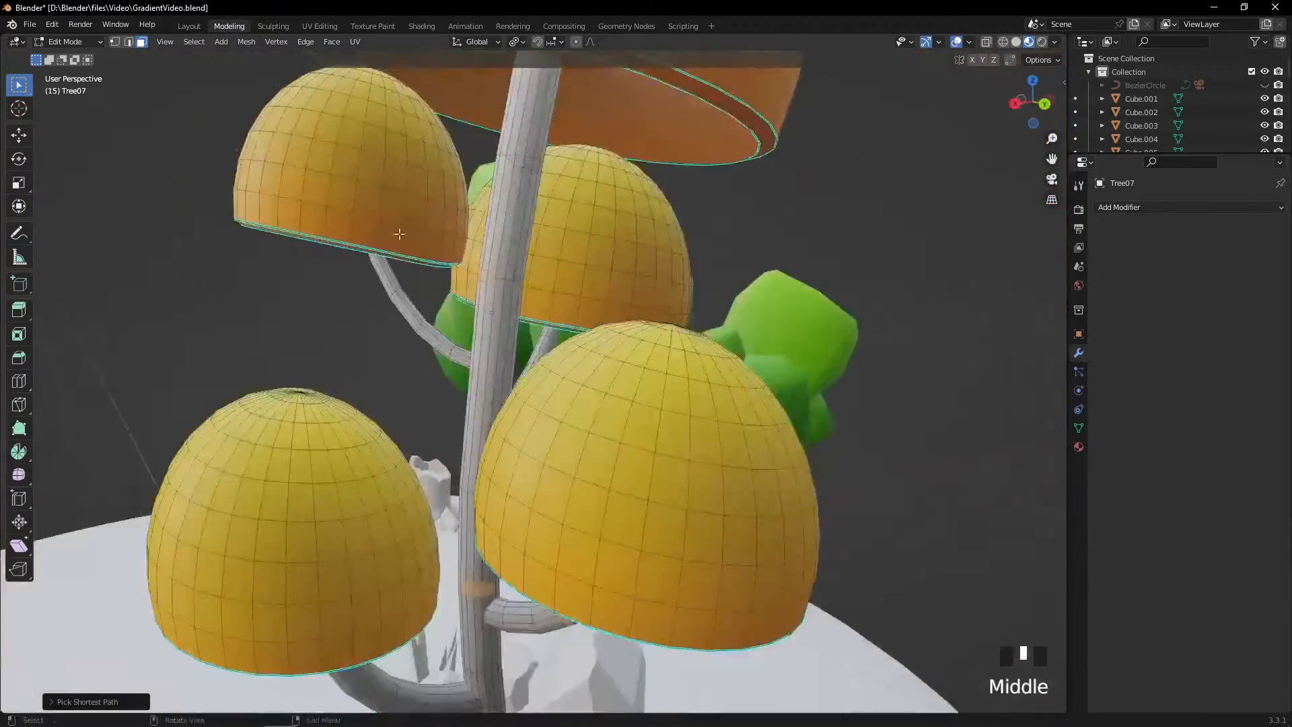
{"action": "left_click", "coordinate": [319, 26]}
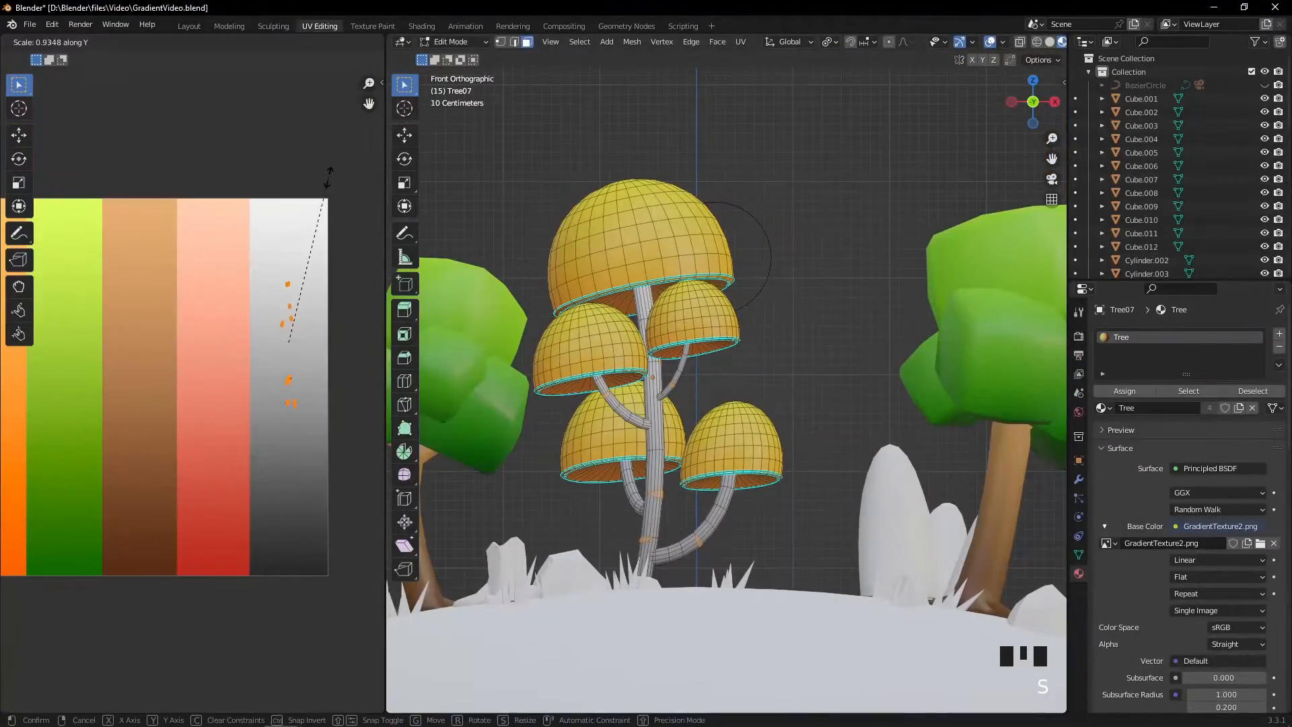
{"action": "scroll", "scroll_direction": "up", "scroll_amount": 3}
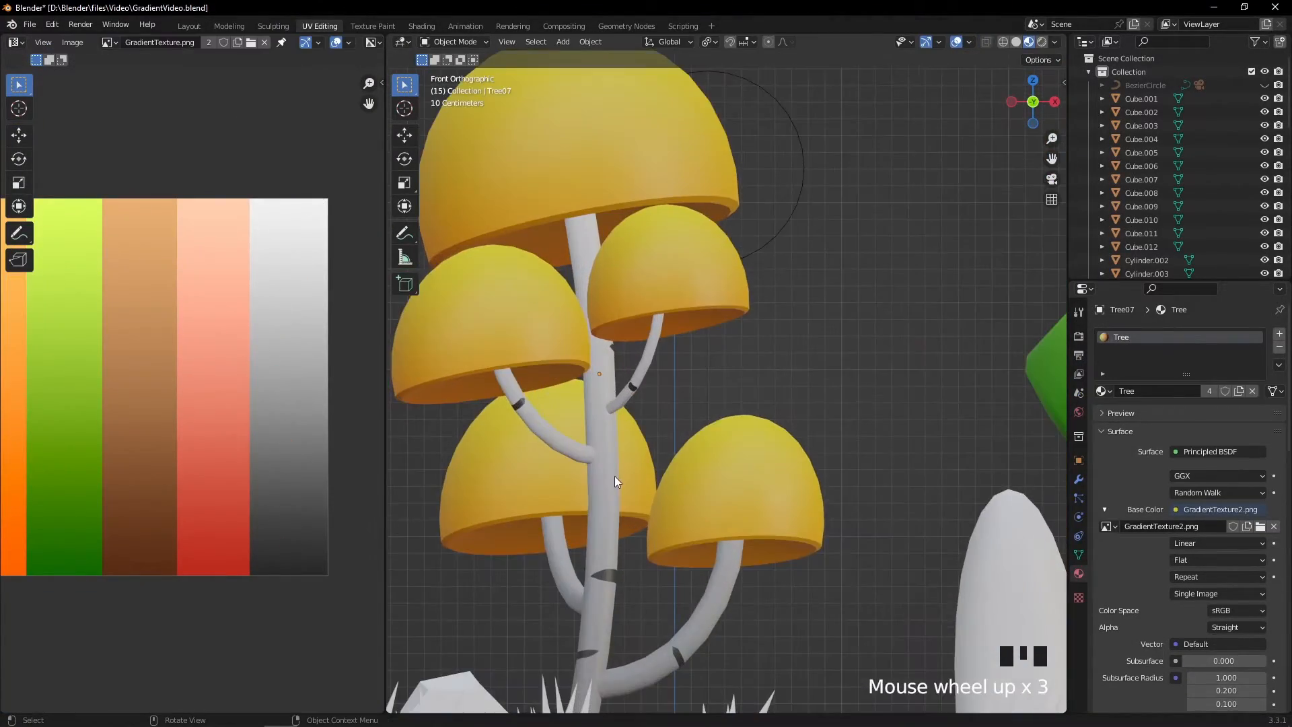
{"action": "scroll", "scroll_direction": "down", "scroll_amount": 3}
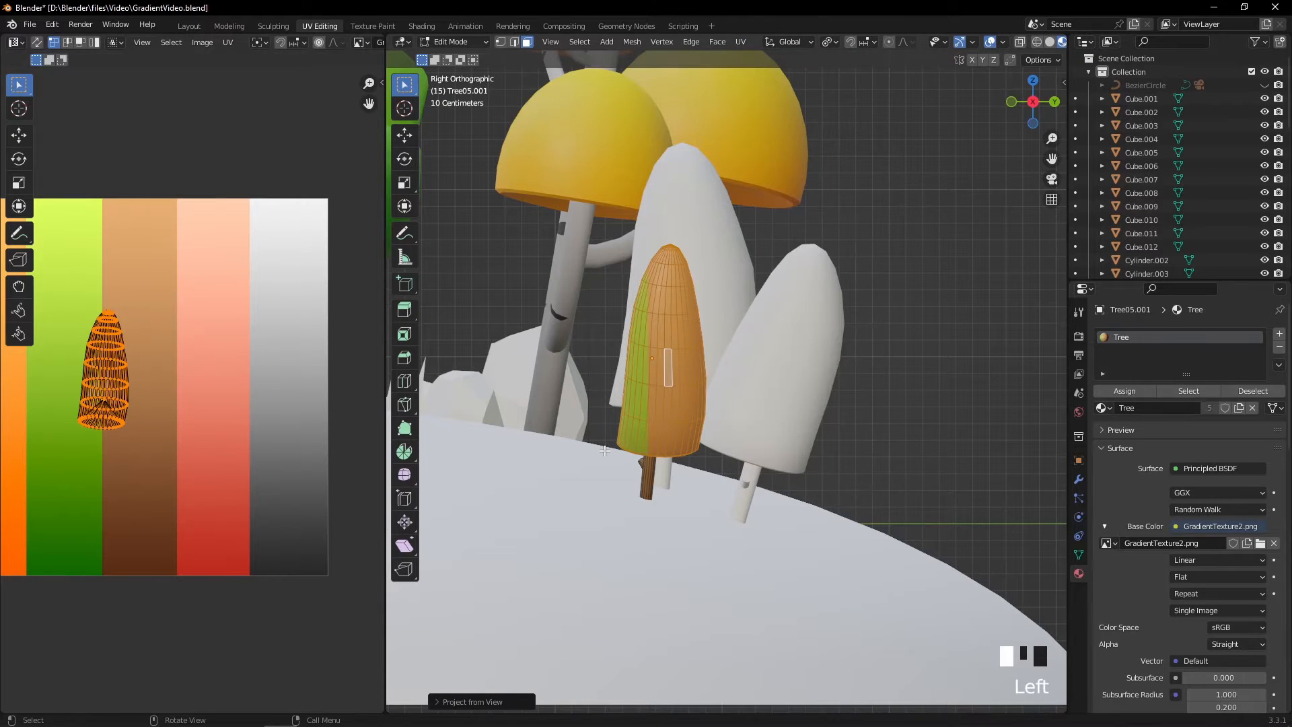
Step: Project the cone tree's UVs from view and shrink them onto the red strip
{"action": "key", "text": "s"}
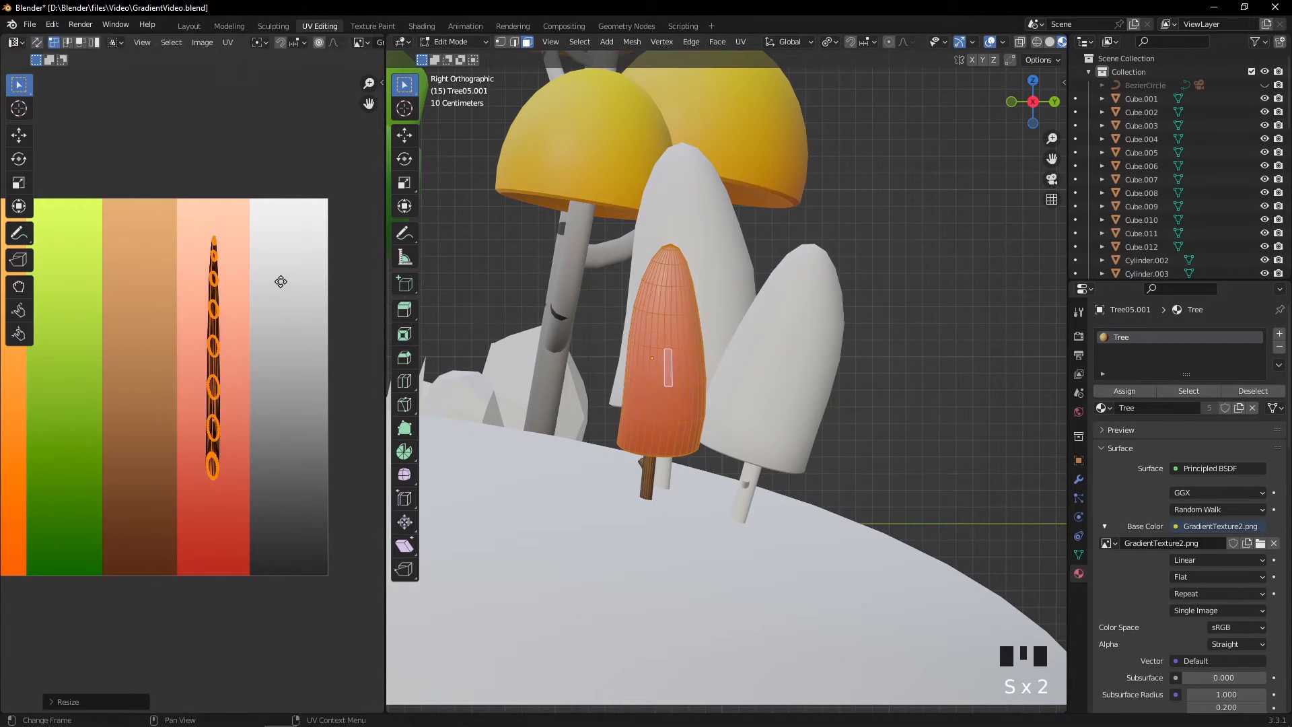
{"action": "key", "text": "Tab"}
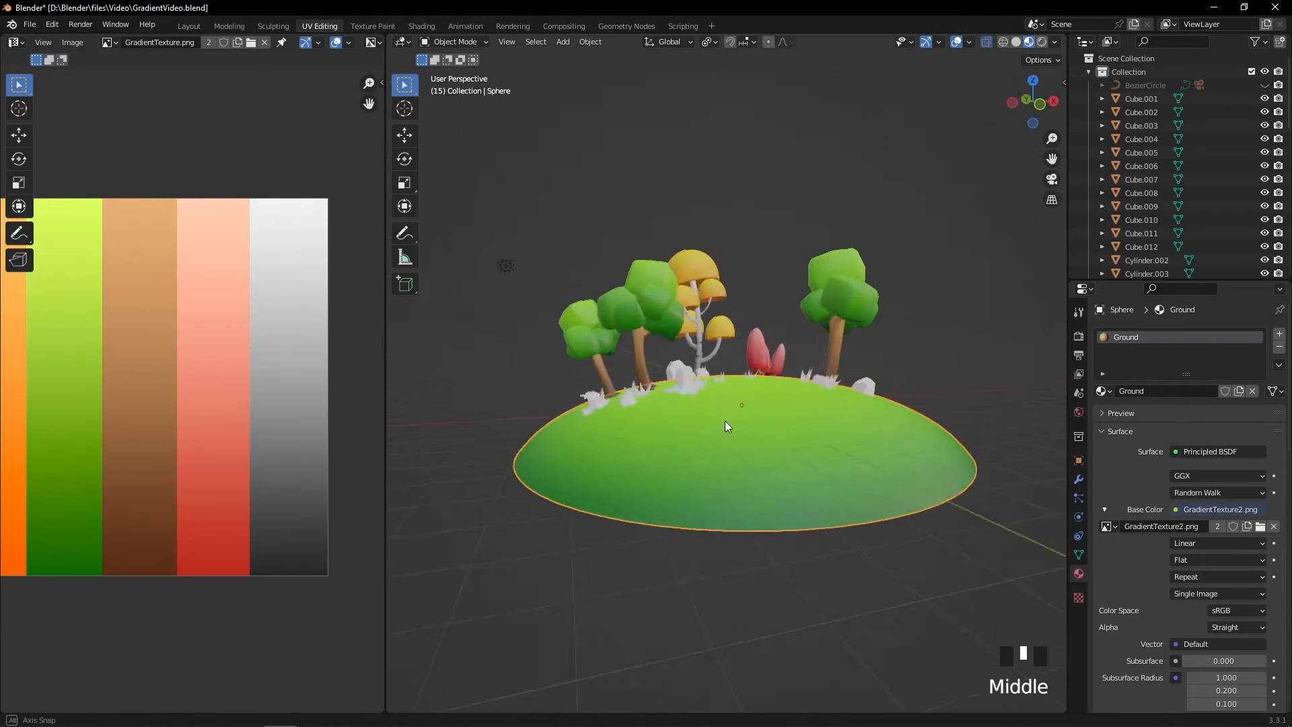
Step: Zoom around the island in Rendered shading to inspect the textured scene
{"action": "scroll", "scroll_direction": "down", "scroll_amount": 3}
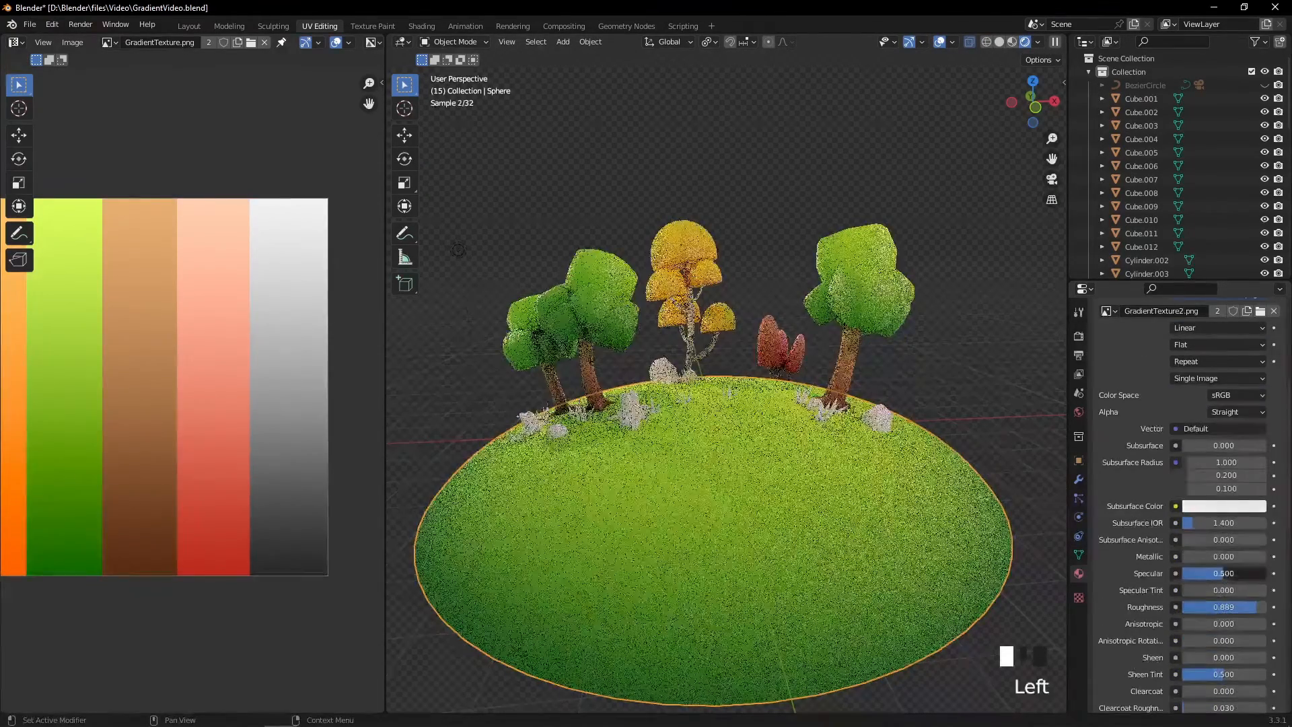
{"action": "scroll", "scroll_direction": "up", "scroll_amount": 3}
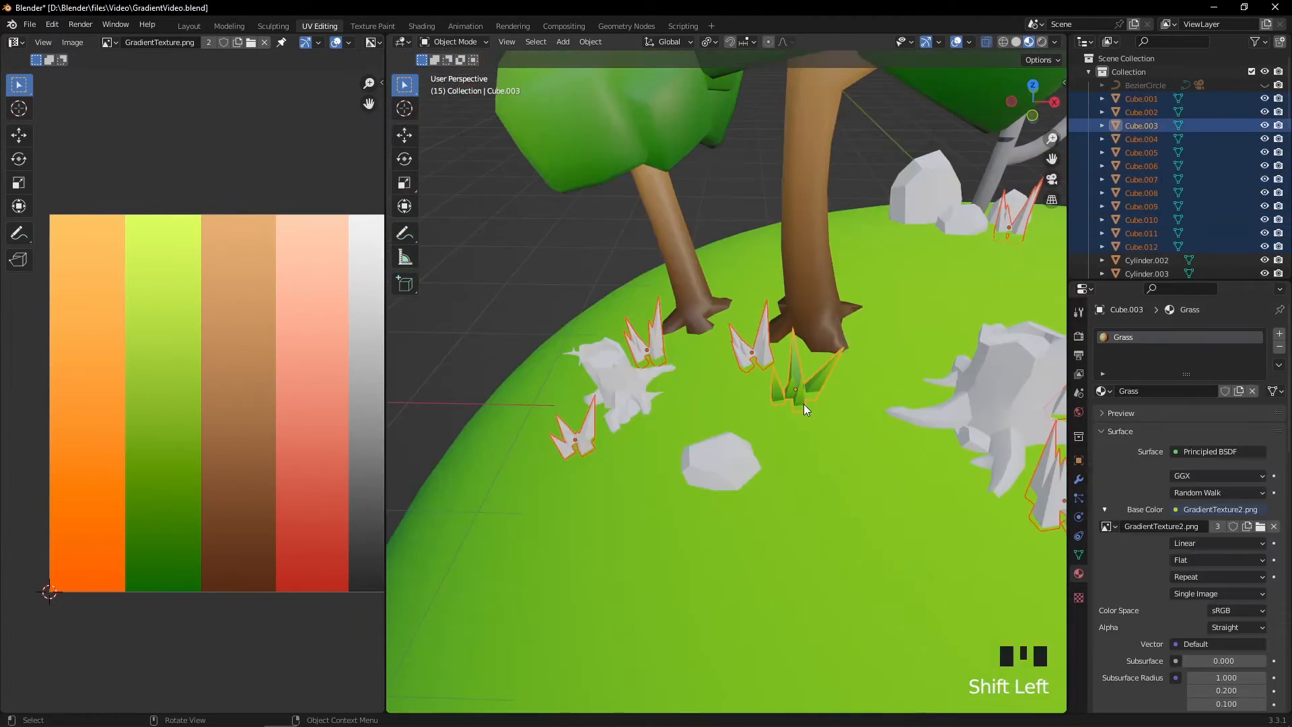
Step: Link the grass objects' material to green and fit the stump UVs onto the brown strip
{"action": "key", "text": "ctrl+l"}
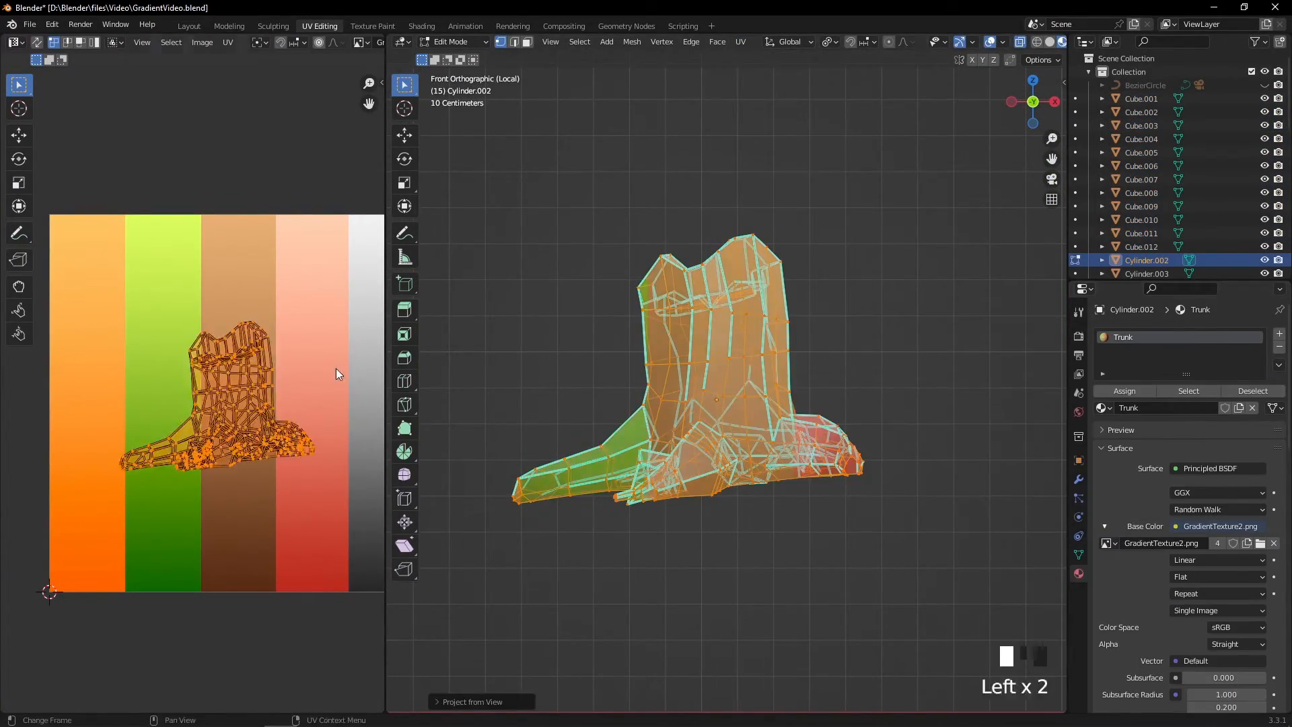
{"action": "key", "text": "s"}
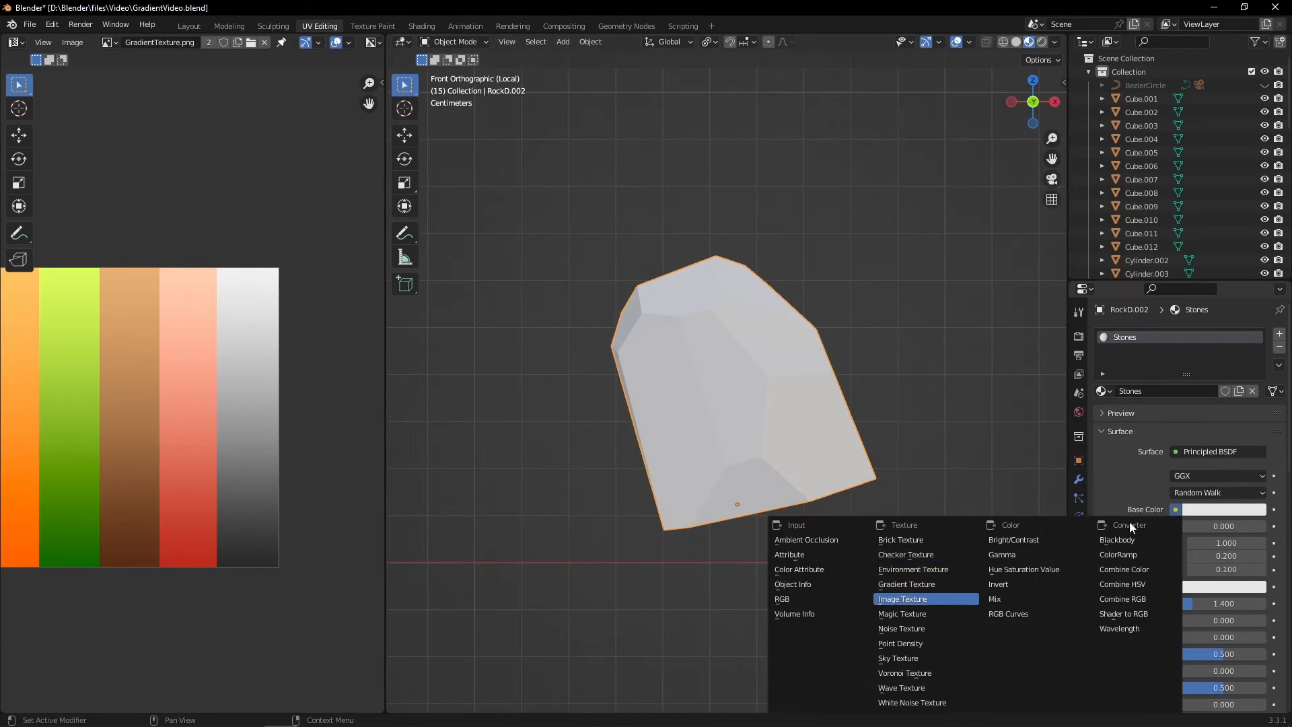
Step: Set the Stones material's Base Color to an Image Texture
{"action": "left_click", "coordinate": [901, 598]}
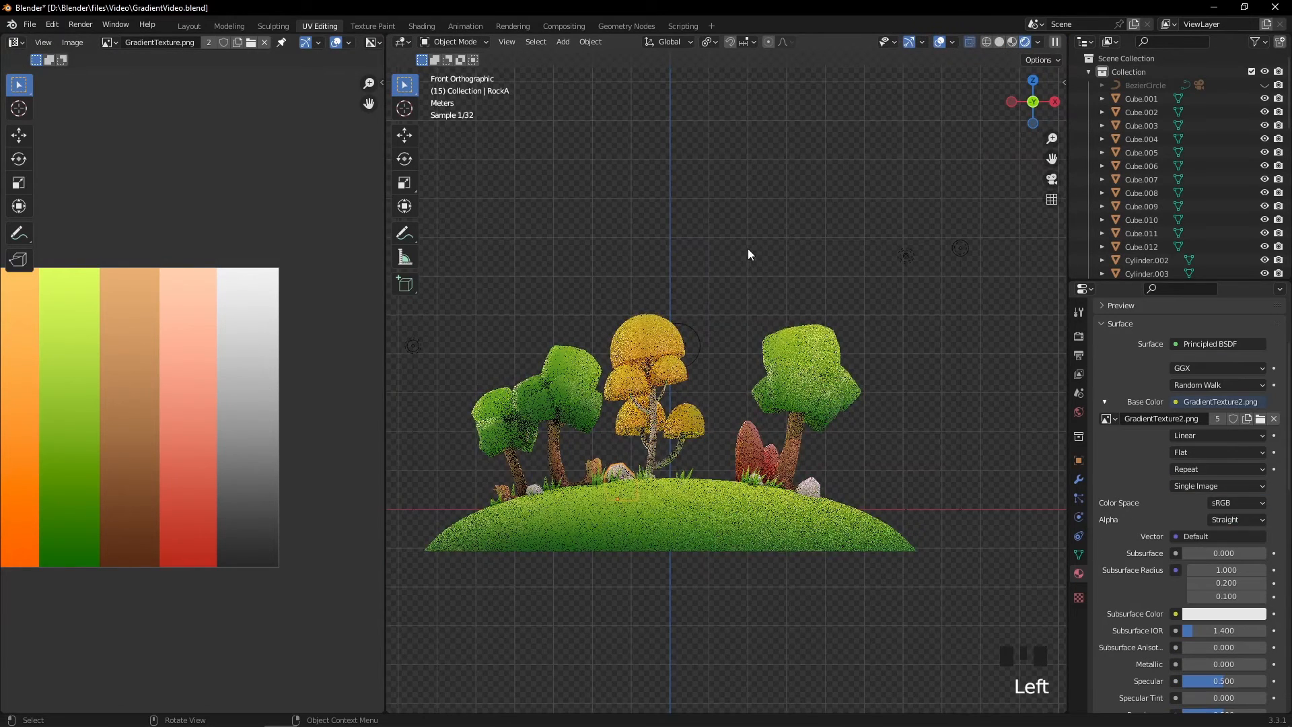
{"action": "scroll", "scroll_direction": "up", "scroll_amount": 3}
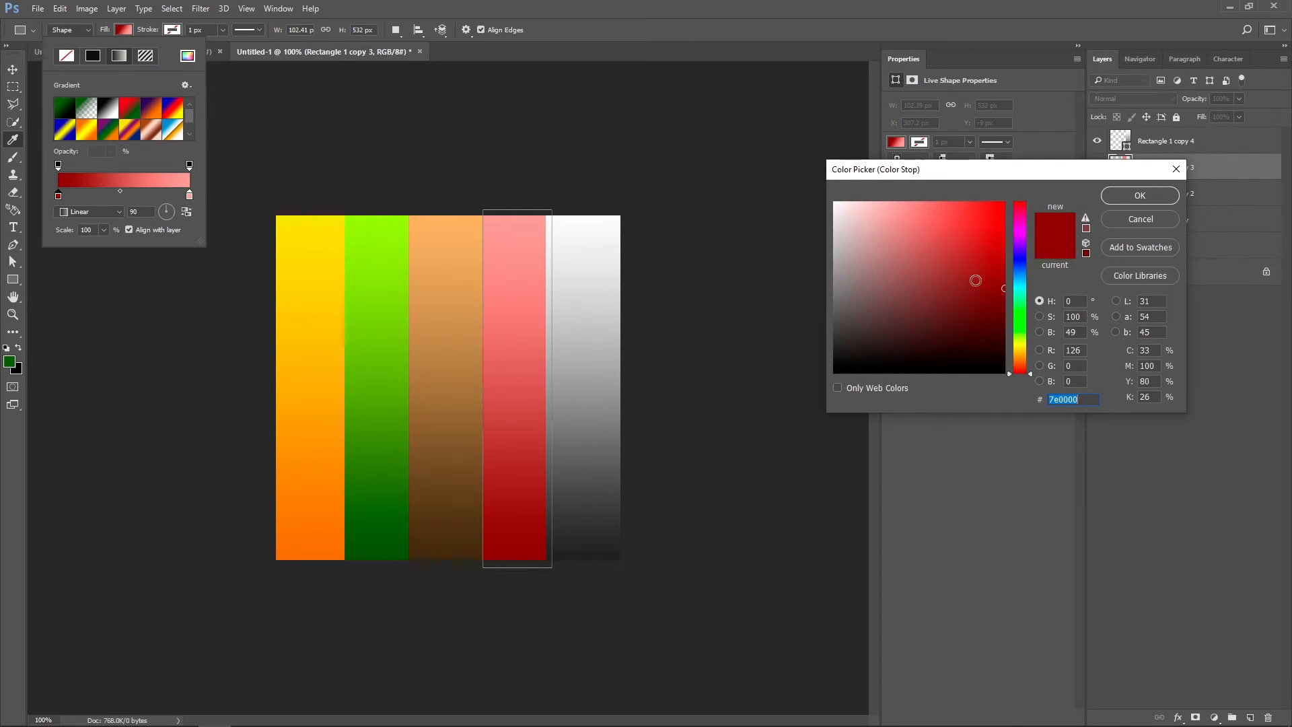
Step: Recolour the fourth strip's gradient stop to purple and save over GradientTexture2.png
{"action": "left_click", "coordinate": [1139, 195]}
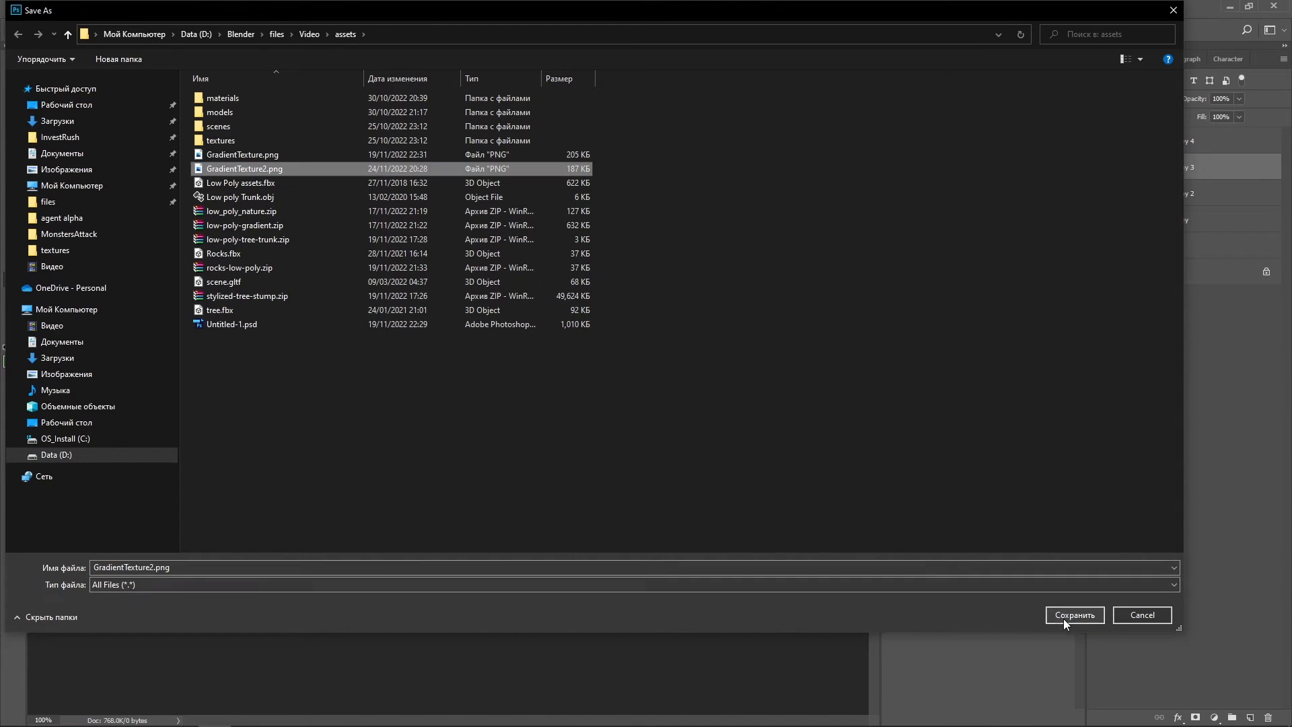
{"action": "left_click", "coordinate": [1072, 615]}
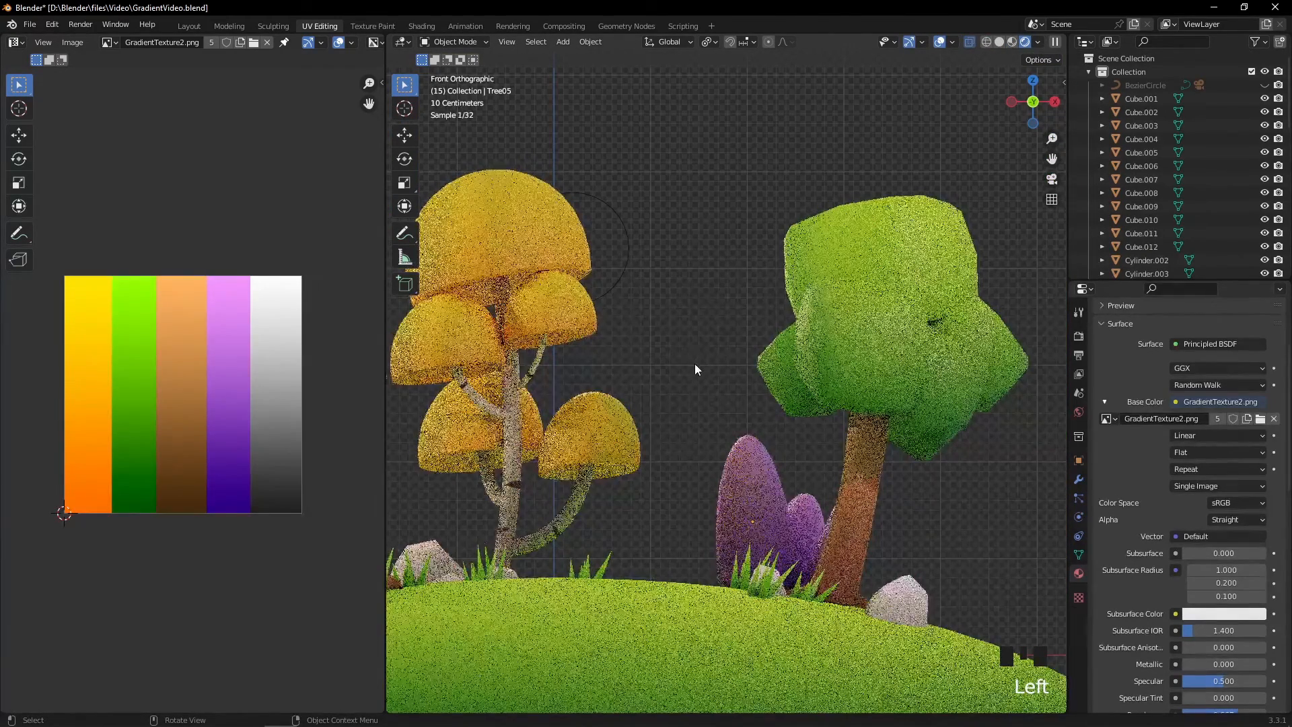
Step: Reload the edited GradientTexture2 image so the cone trees render purple on the island
{"action": "left_click", "coordinate": [229, 26]}
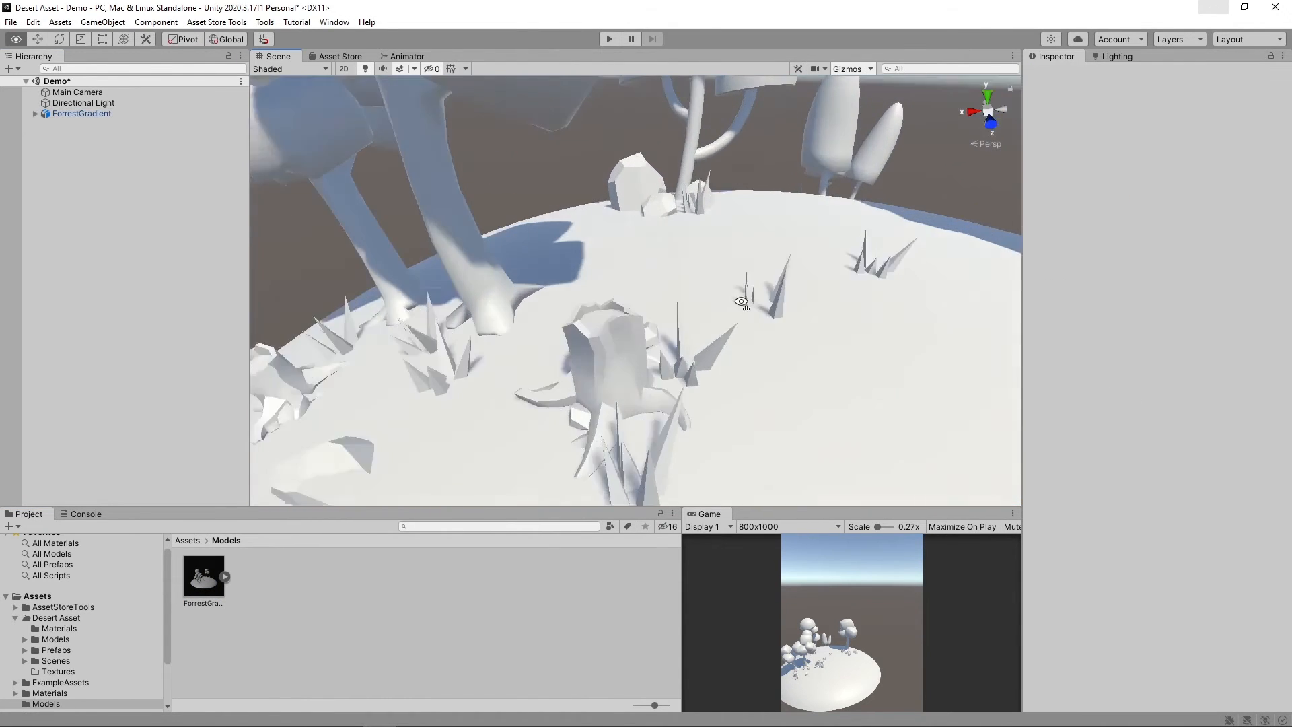
Step: Extract ForrestGradient's materials and textures, limit the gradient texture's Max Size, and apply the import settings
{"action": "left_click", "coordinate": [204, 573]}
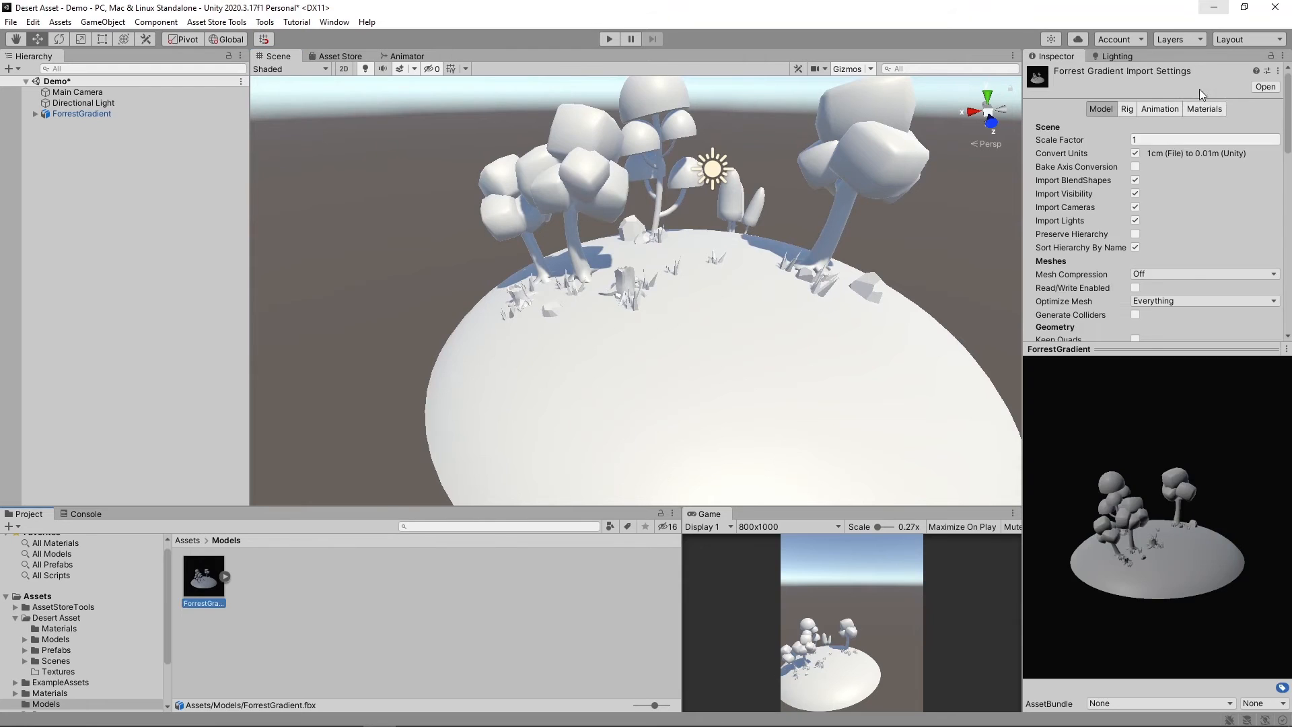
{"action": "left_click", "coordinate": [1203, 108]}
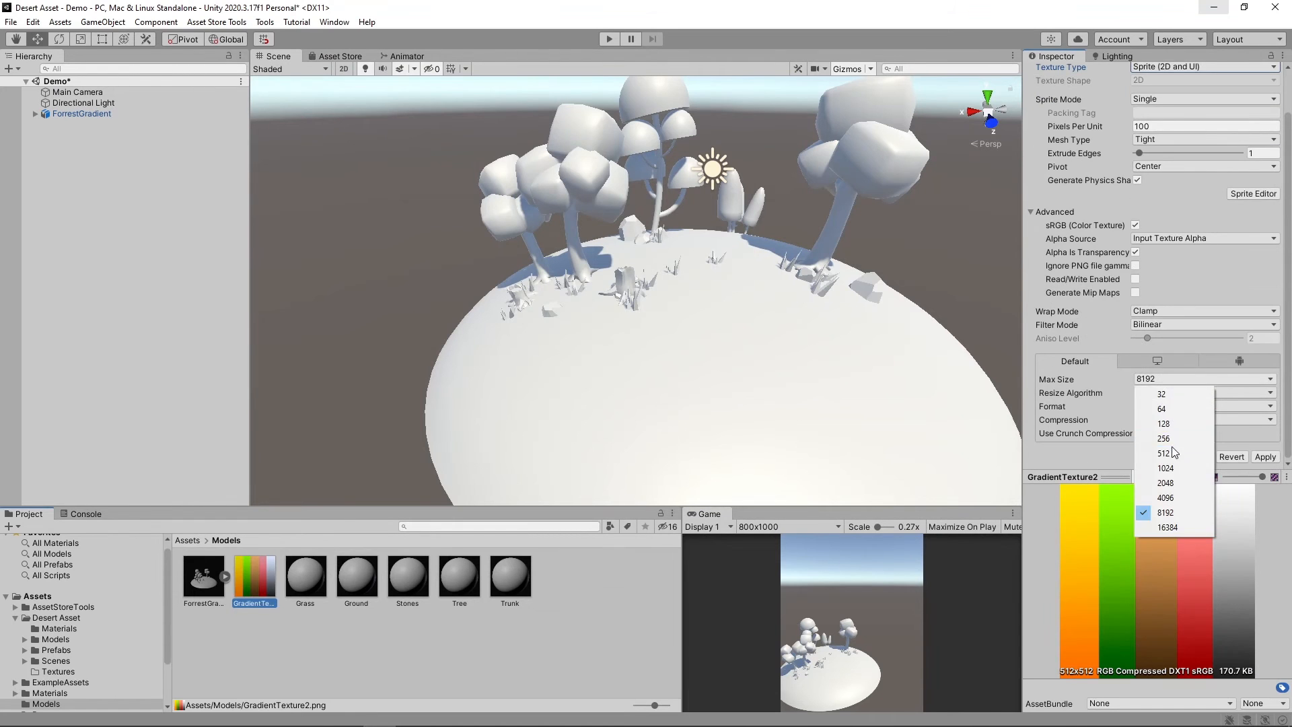
{"action": "left_click", "coordinate": [304, 573]}
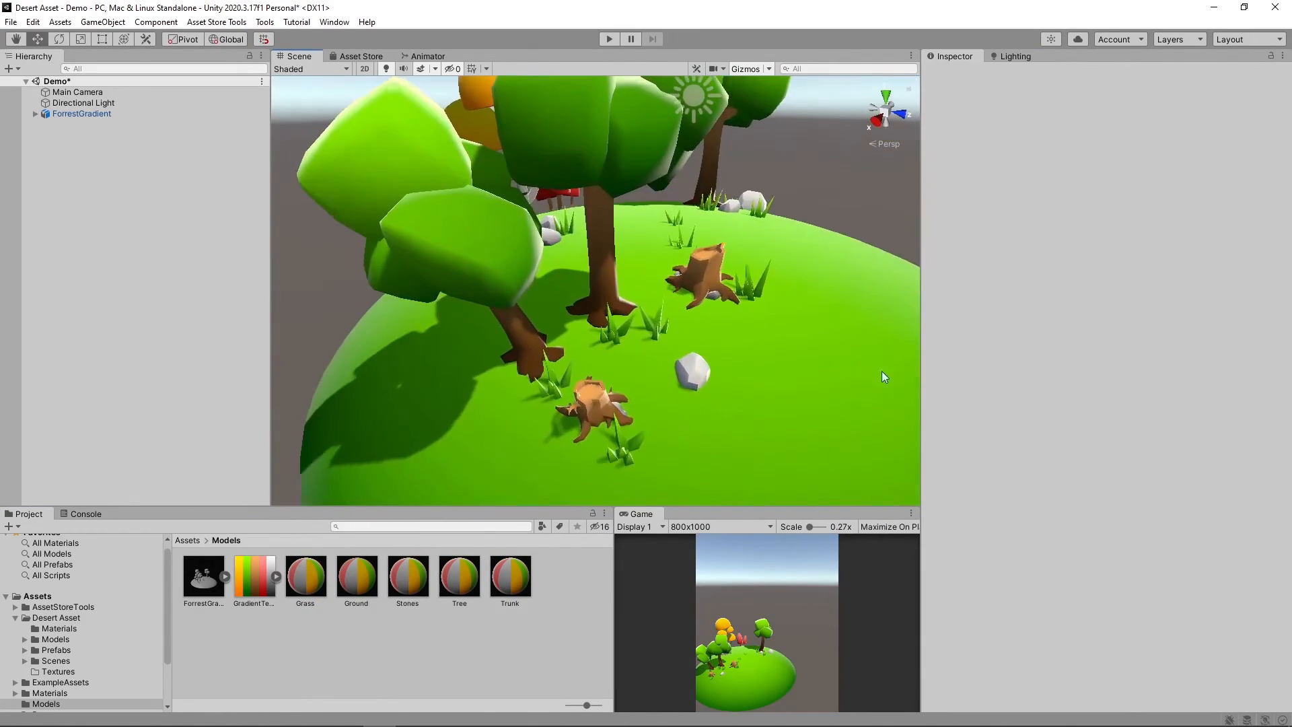
{"action": "left_click", "coordinate": [83, 102]}
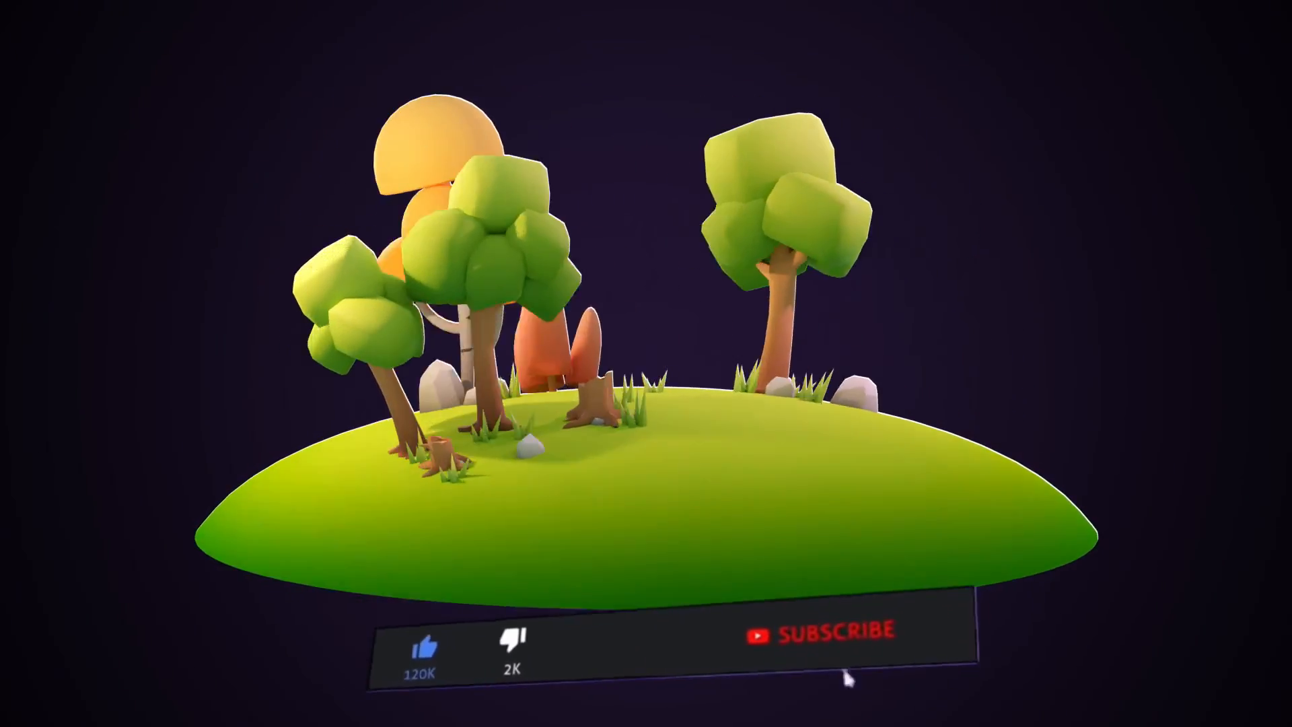
Step: Play the final turntable render revealing the orange mushroom tree and reddish cone trees
{"action": "left_click", "coordinate": [816, 633]}
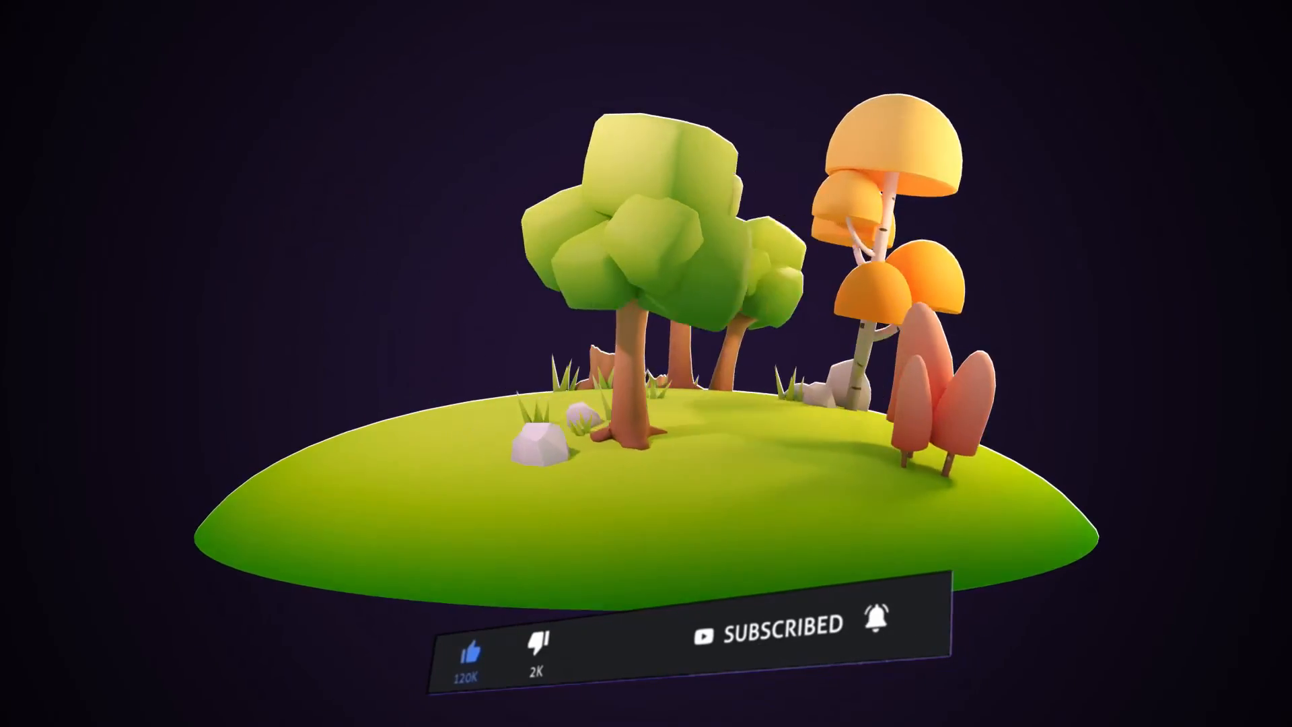